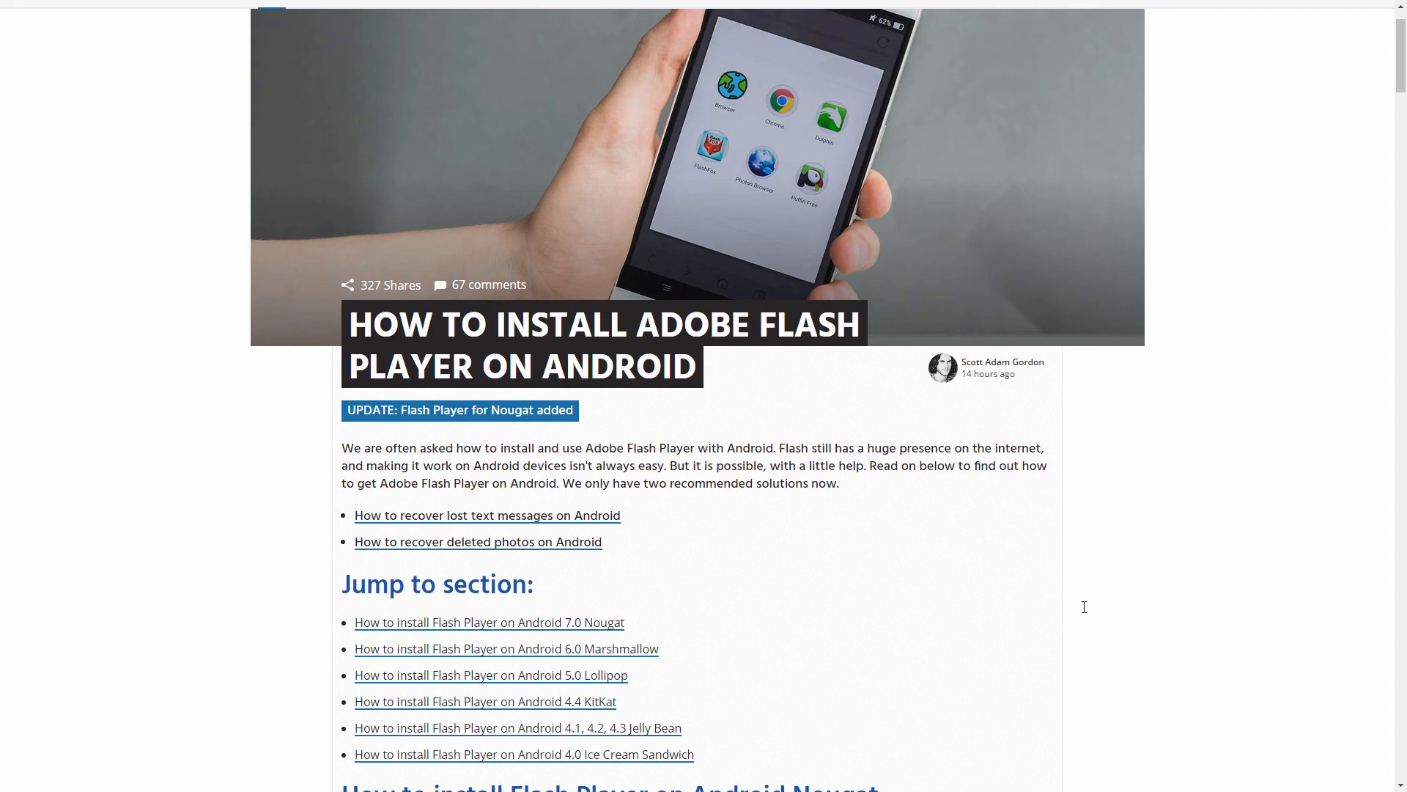
pyautogui.moveTo(965, 553)
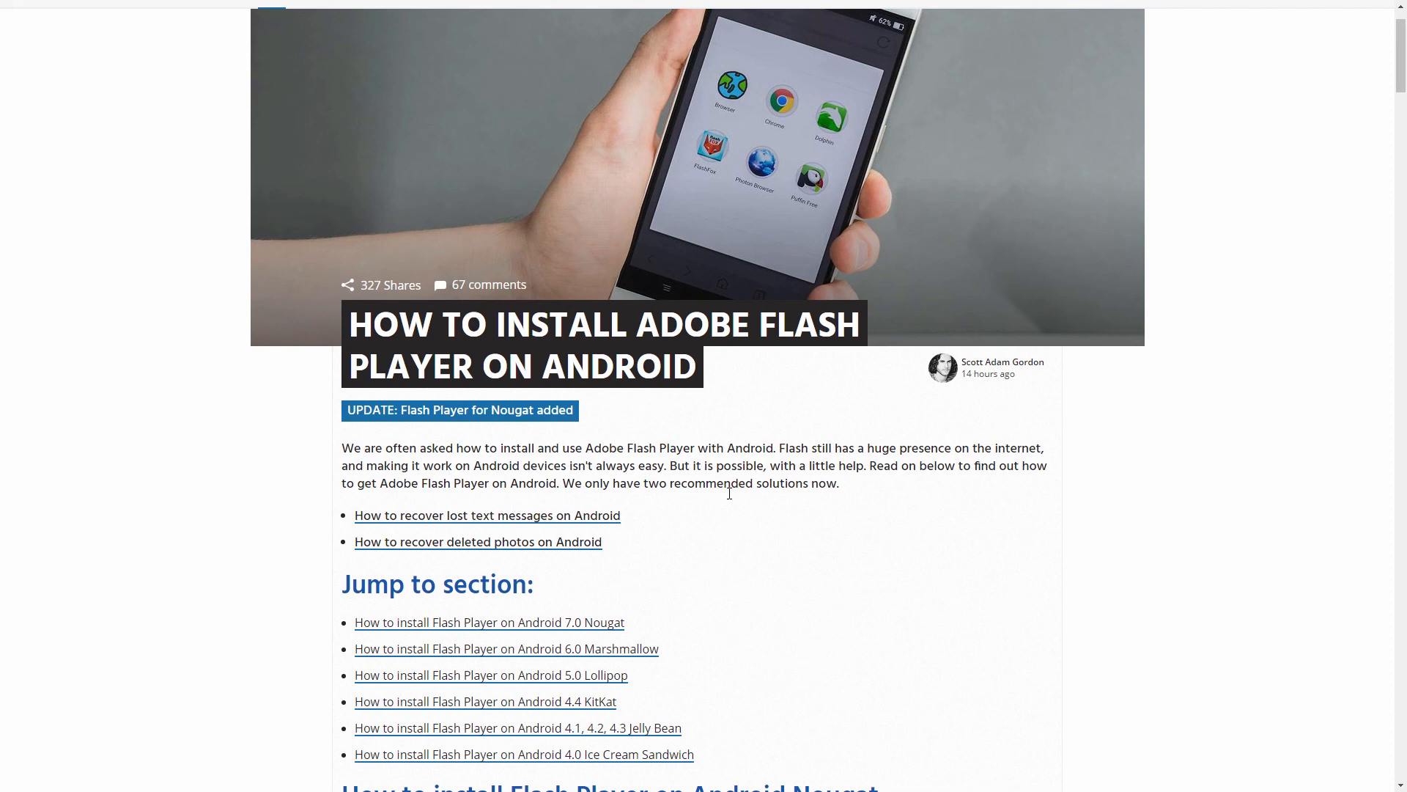
pyautogui.moveTo(730, 503)
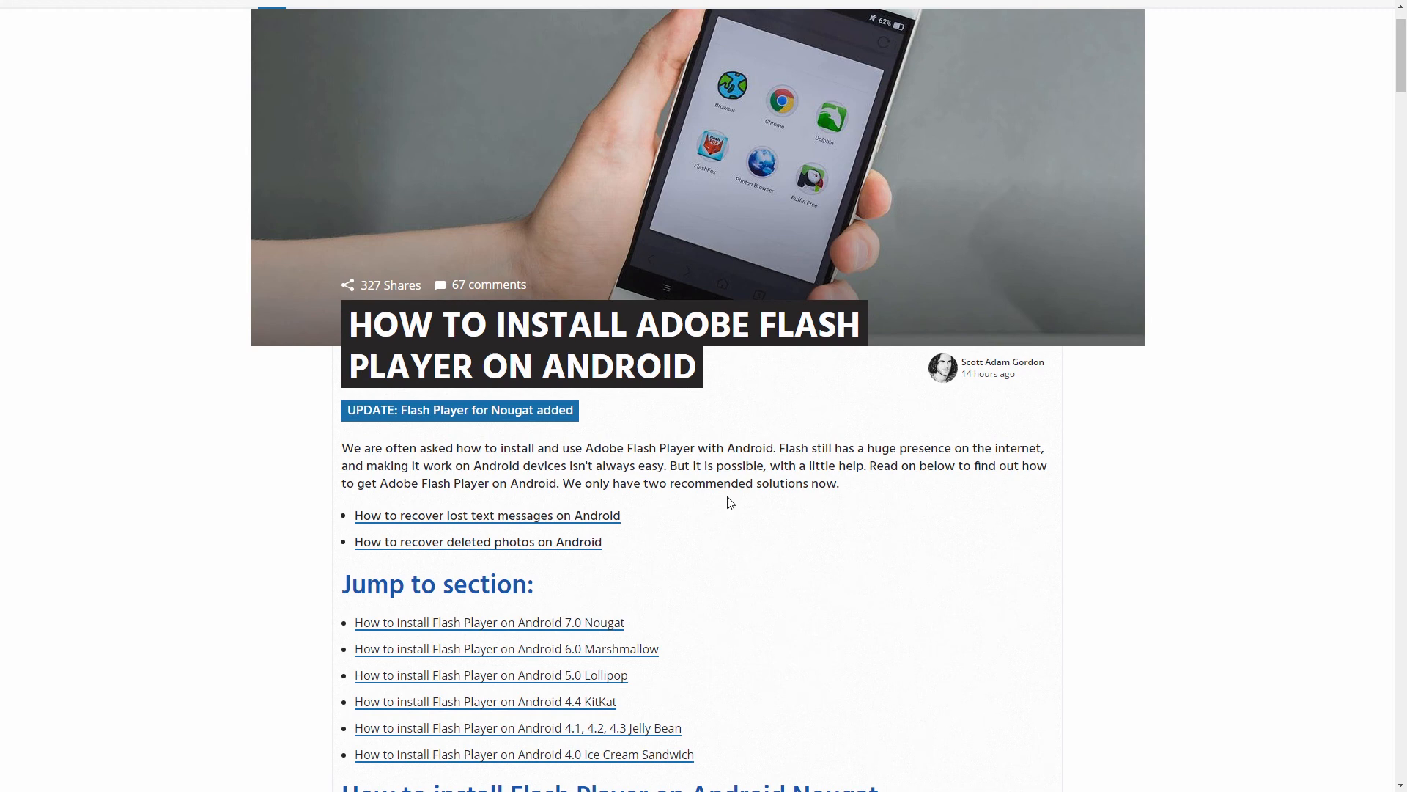
# Step: Skim down the article through the version sections, then scroll back up to the Nougat browser list
pyautogui.scroll(-3)
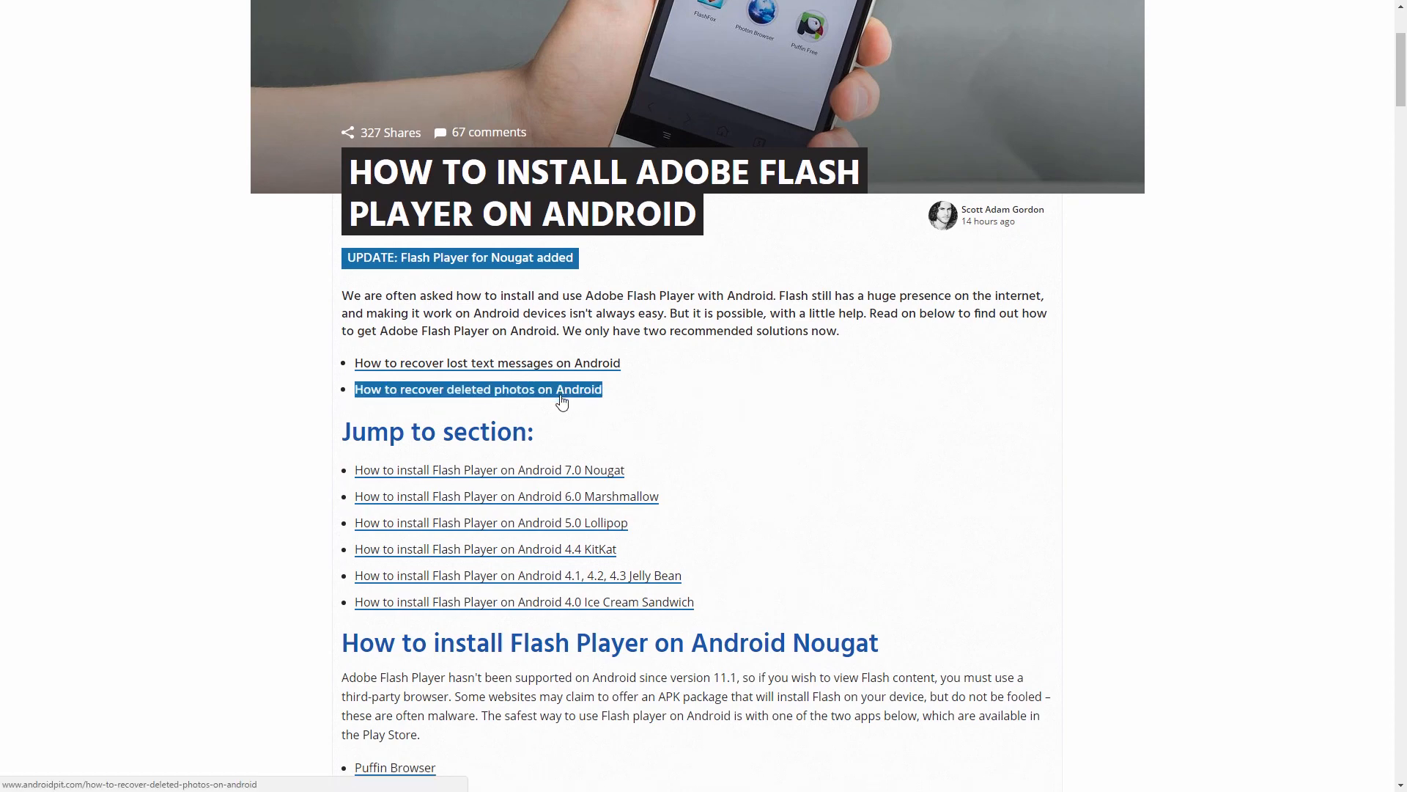
pyautogui.scroll(-3)
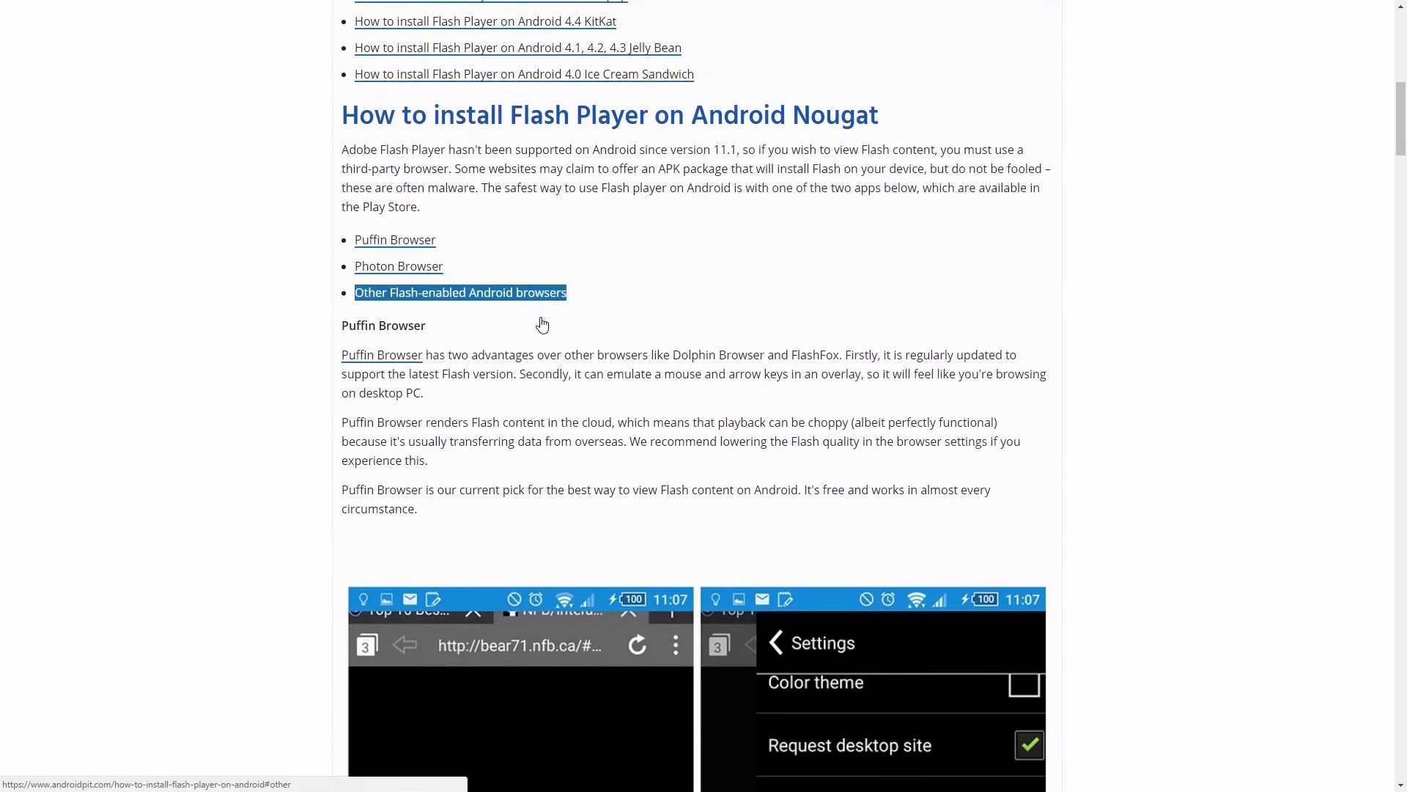
pyautogui.scroll(3)
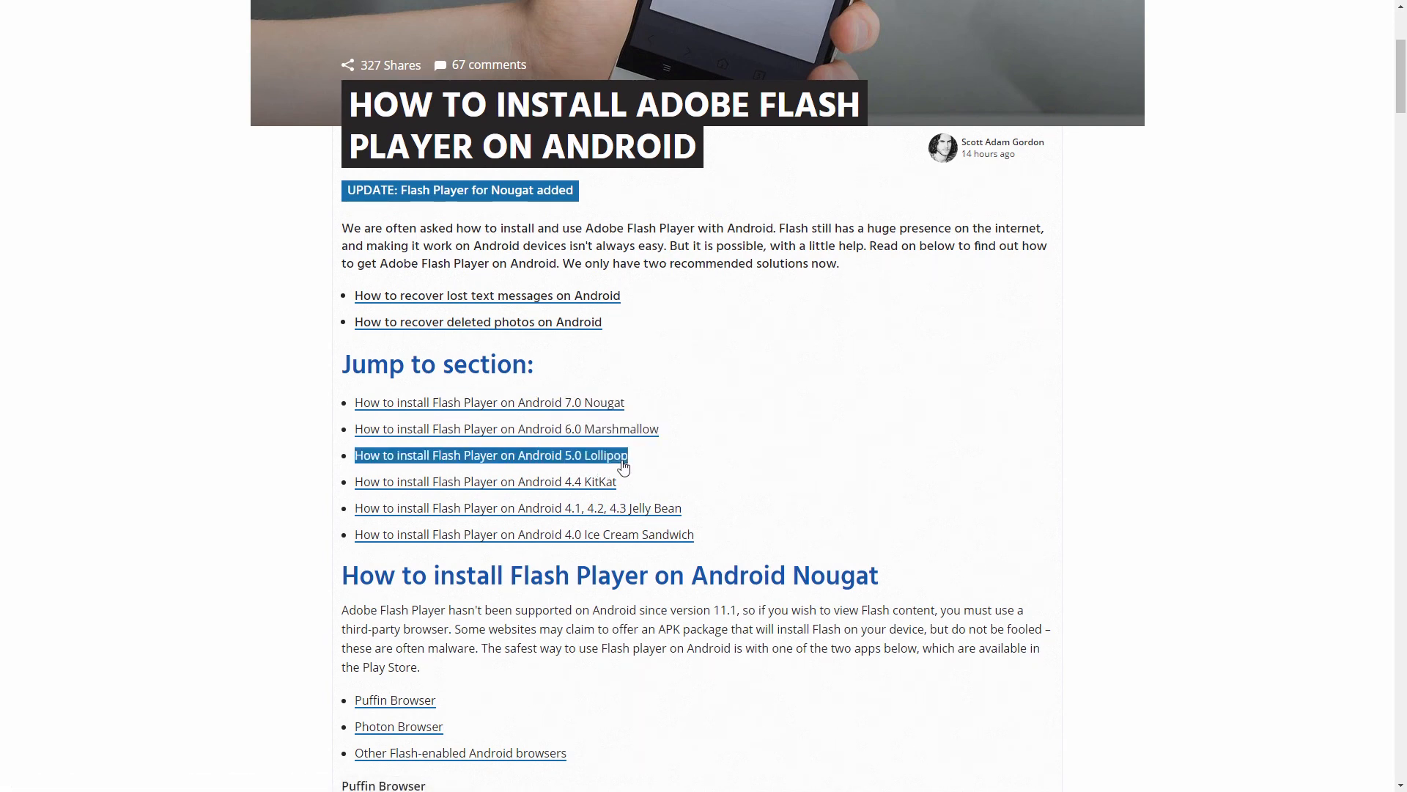
pyautogui.moveTo(575, 521)
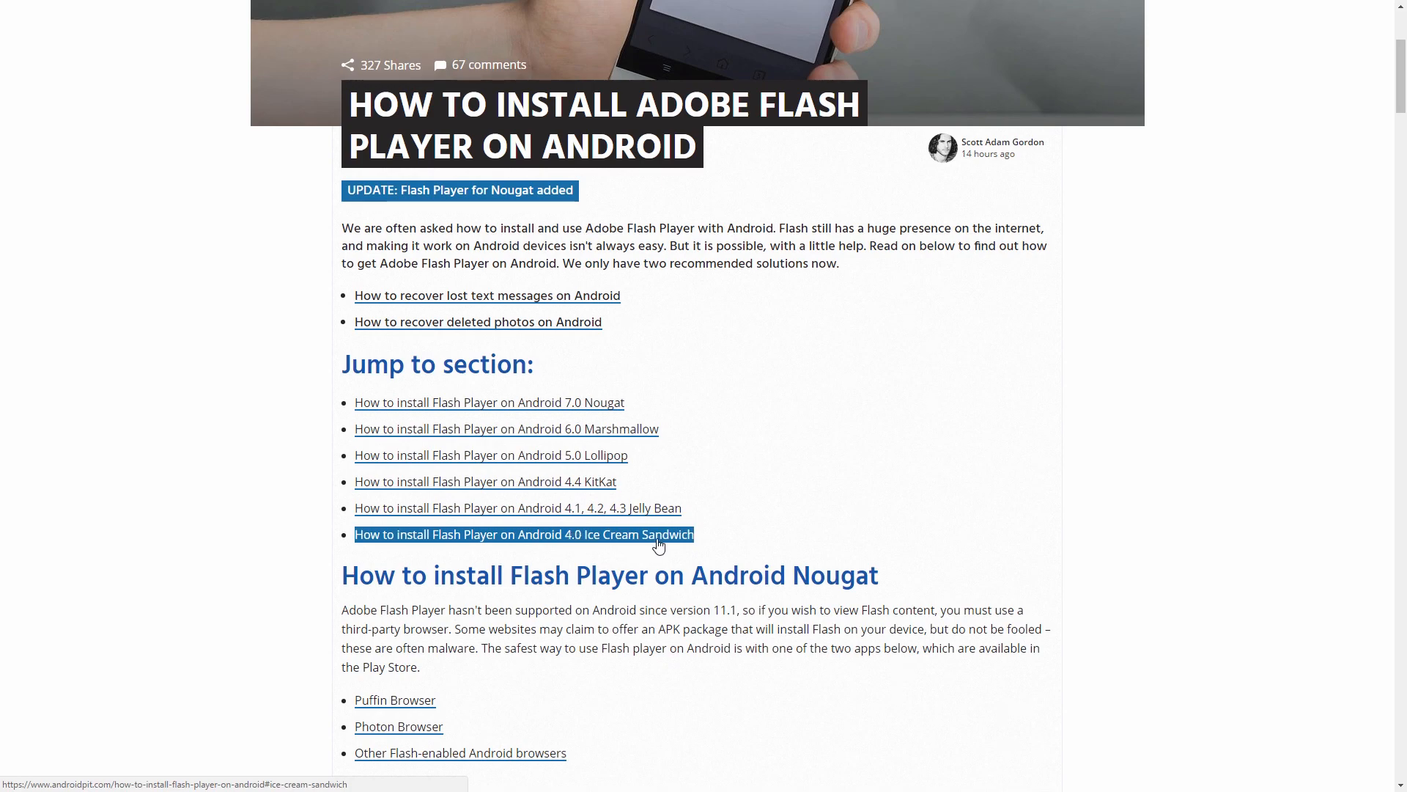
pyautogui.scroll(-3)
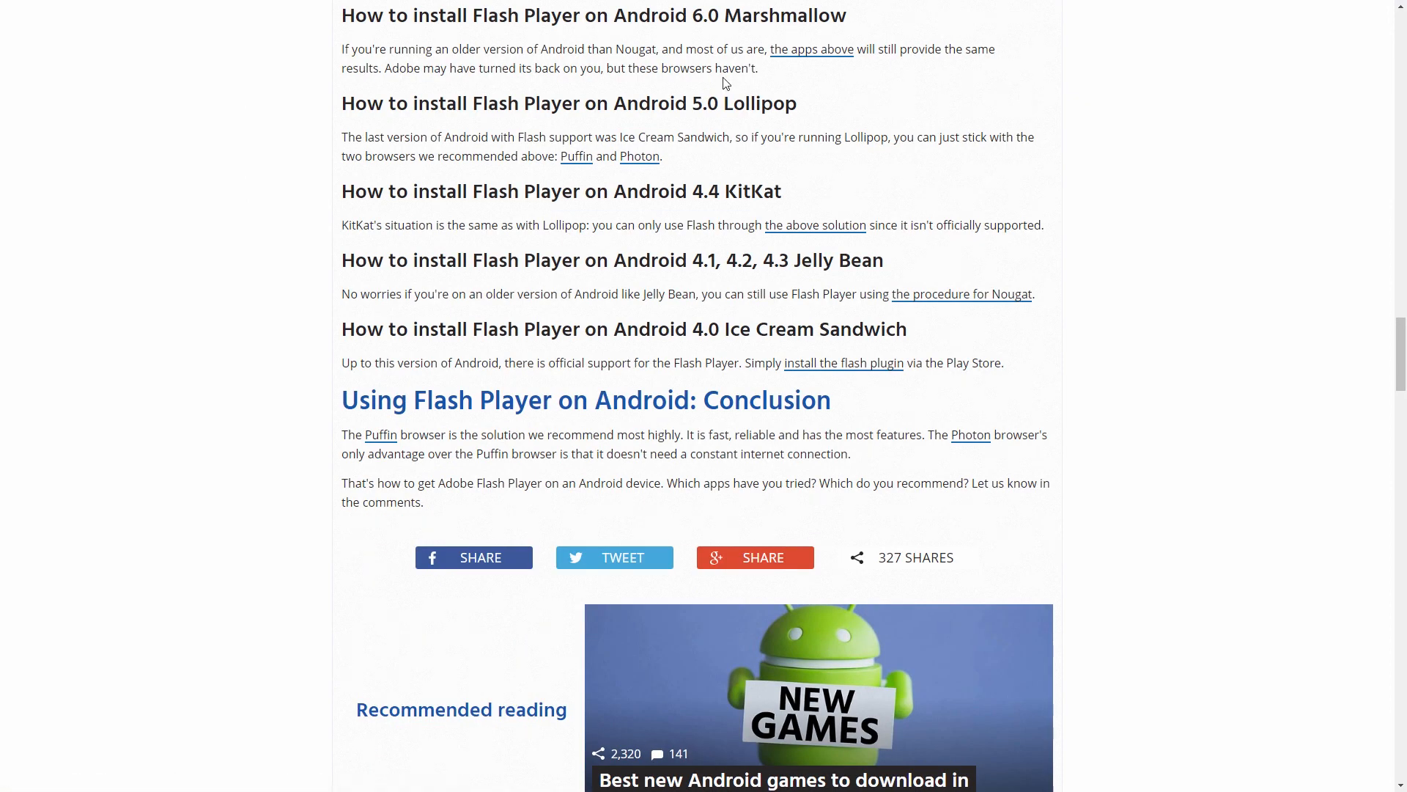
pyautogui.scroll(3)
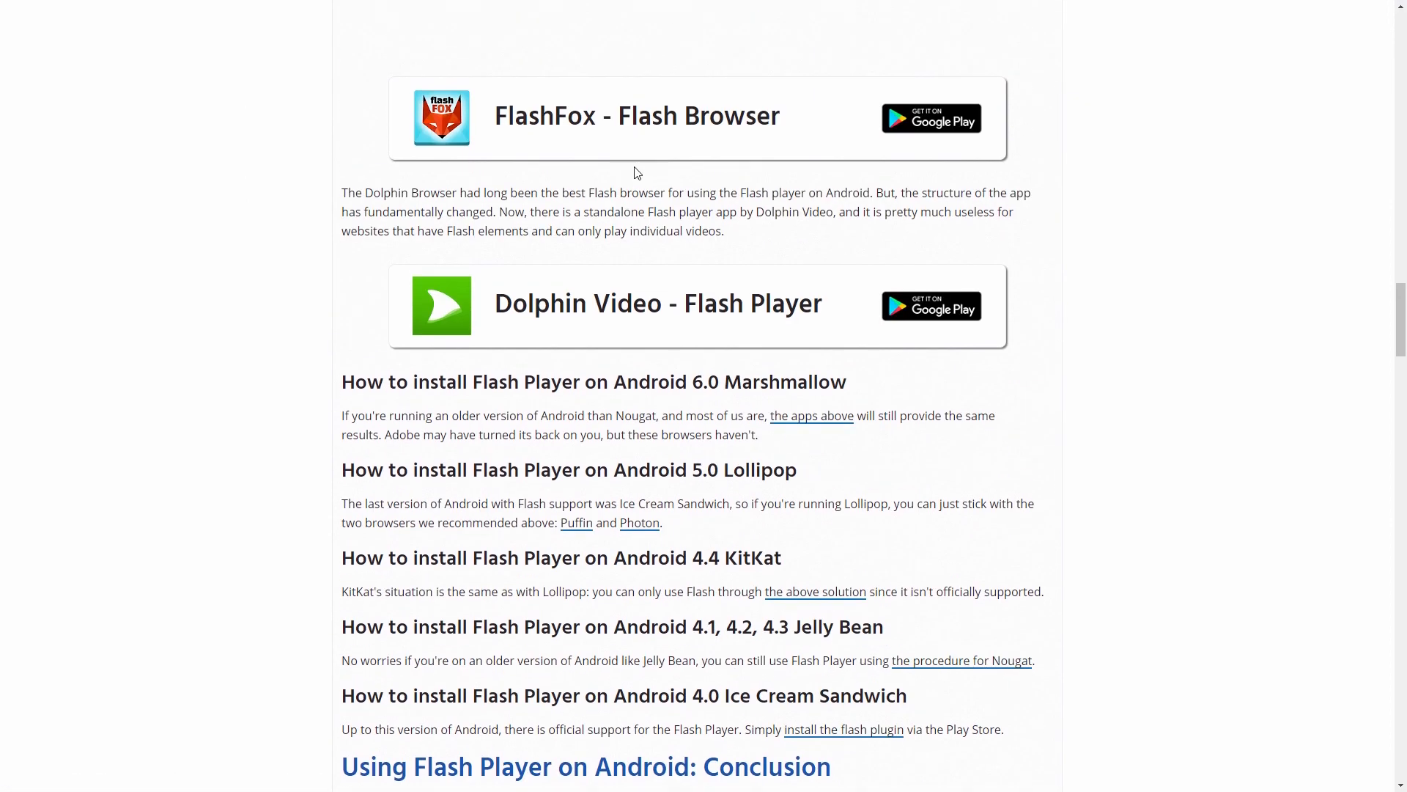
pyautogui.scroll(3)
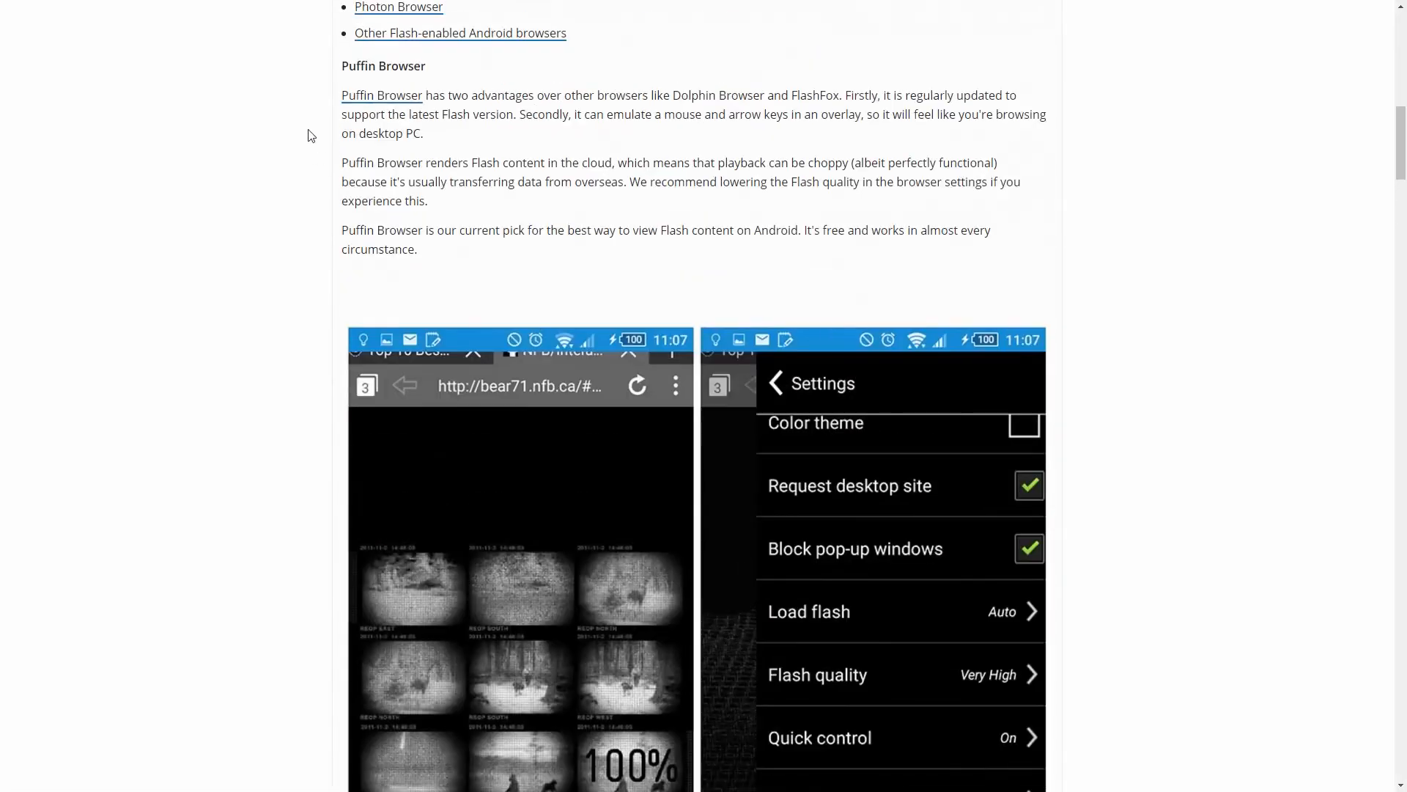
pyautogui.scroll(3)
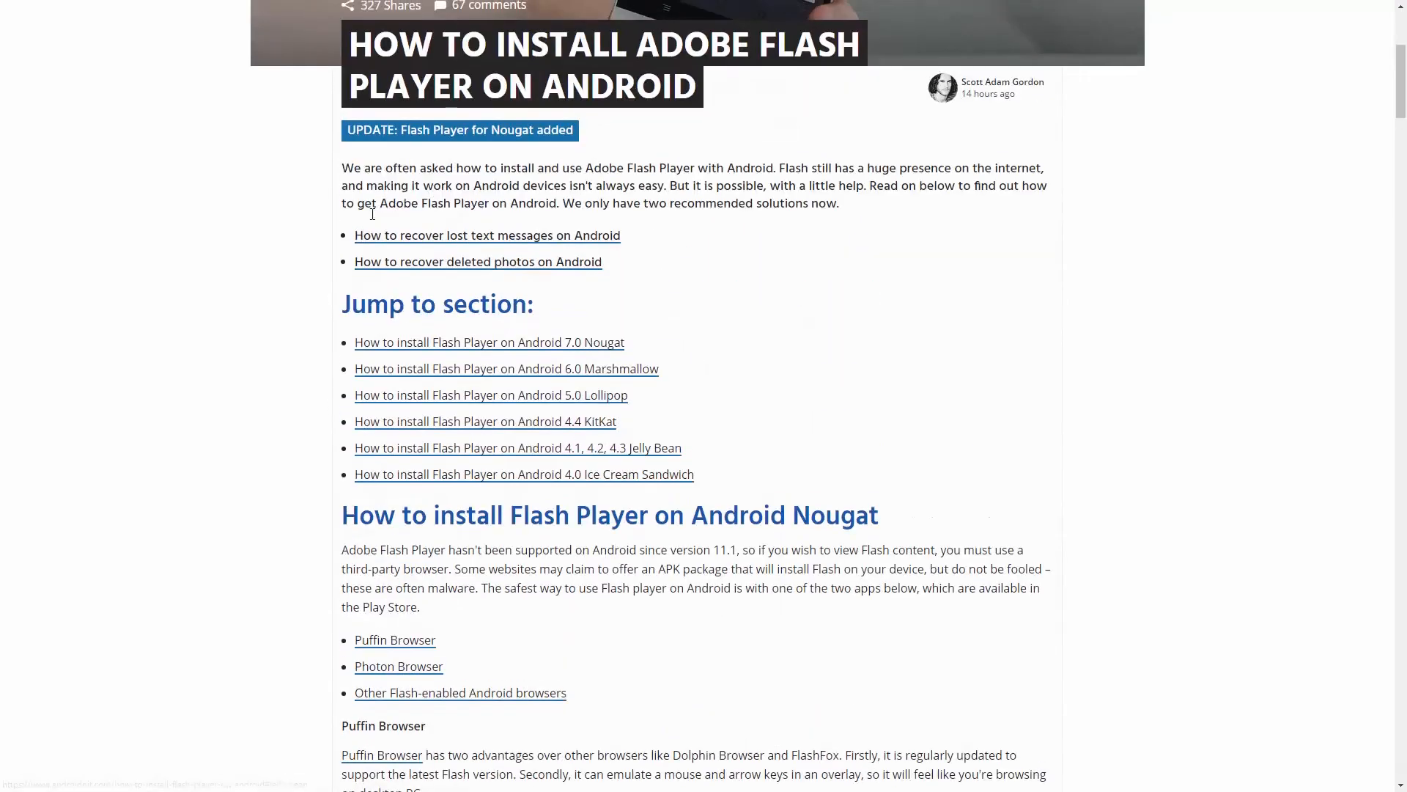
pyautogui.scroll(-3)
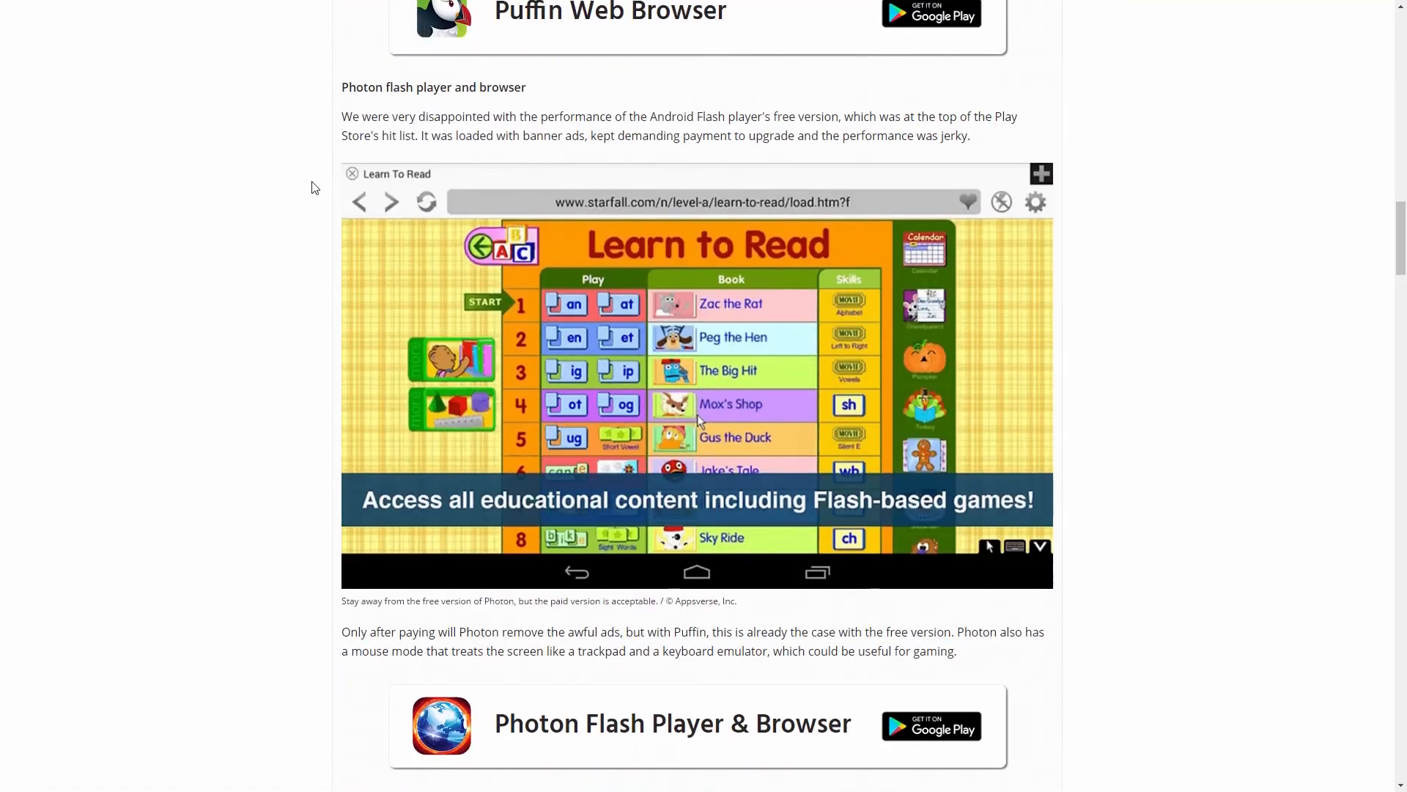
pyautogui.scroll(-3)
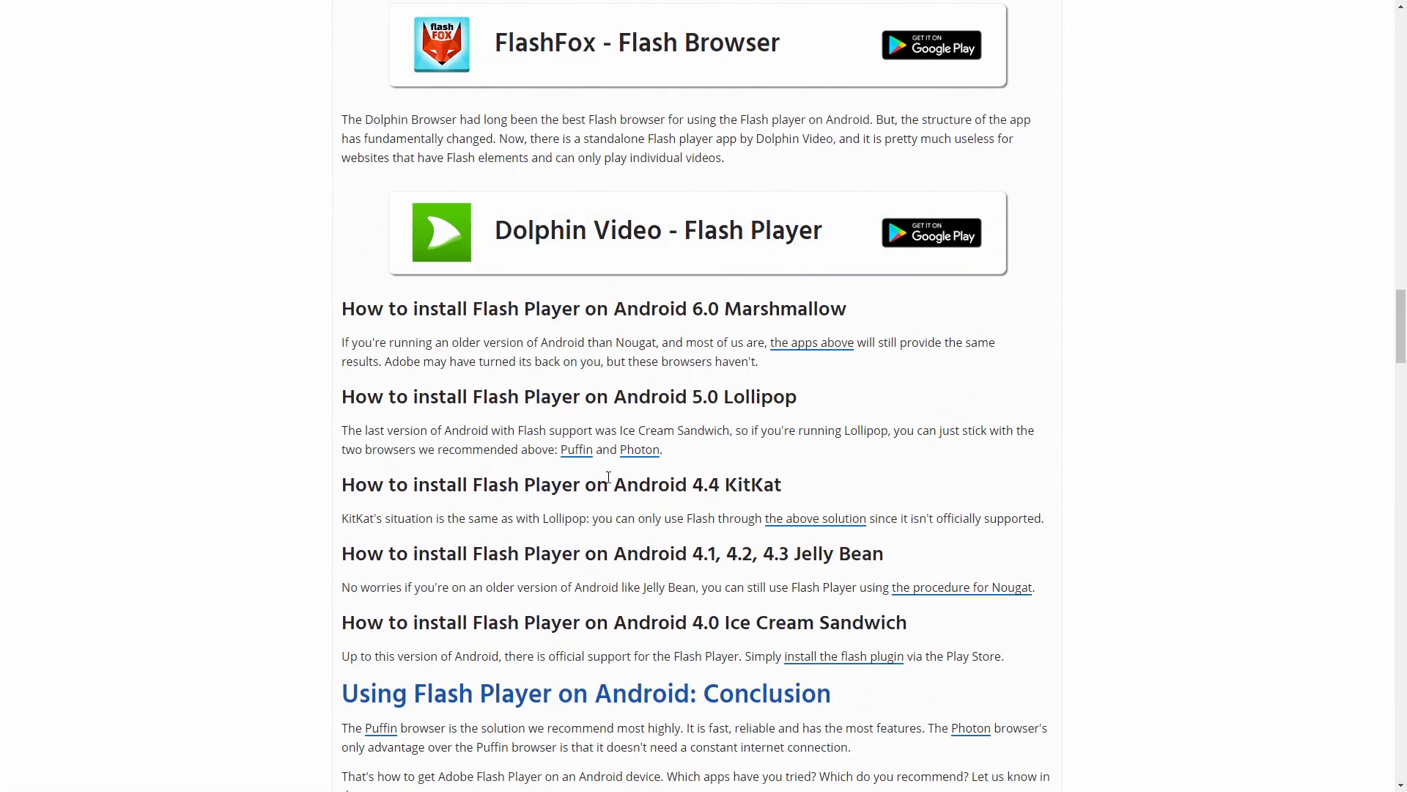
pyautogui.scroll(3)
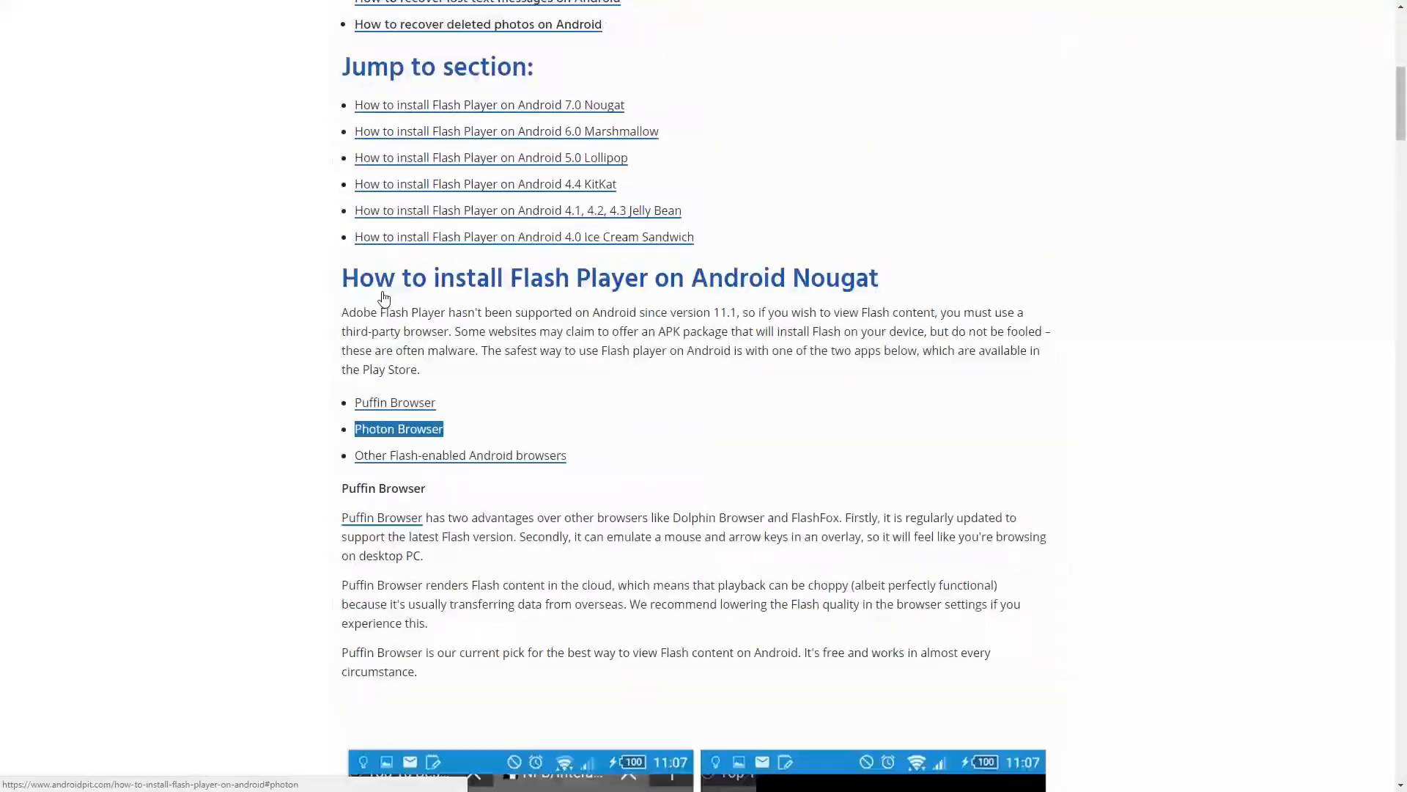
# Step: Bring the 'How to install Flash Player on Android Nougat' heading and its Puffin Browser entry into view
pyautogui.scroll(-3)
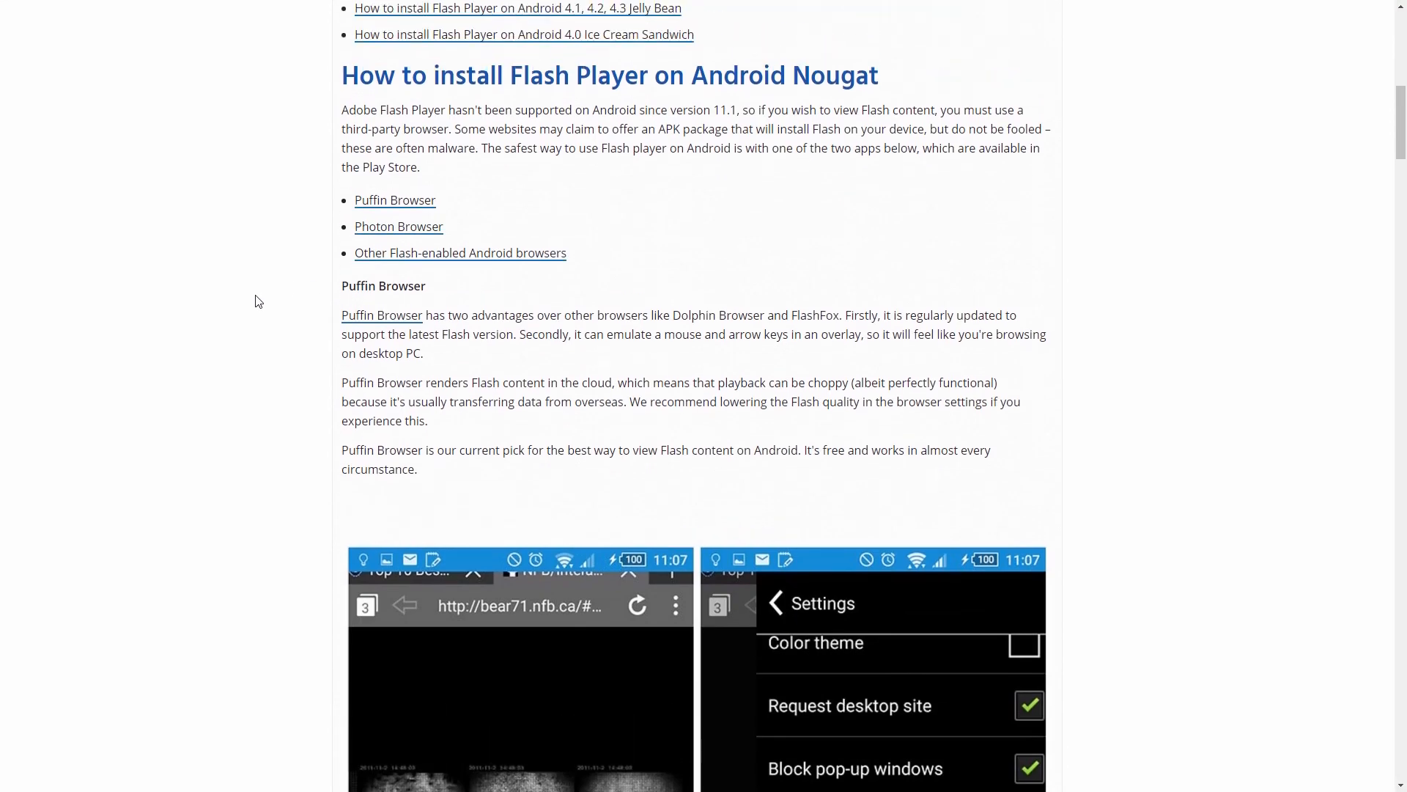
pyautogui.moveTo(275, 176)
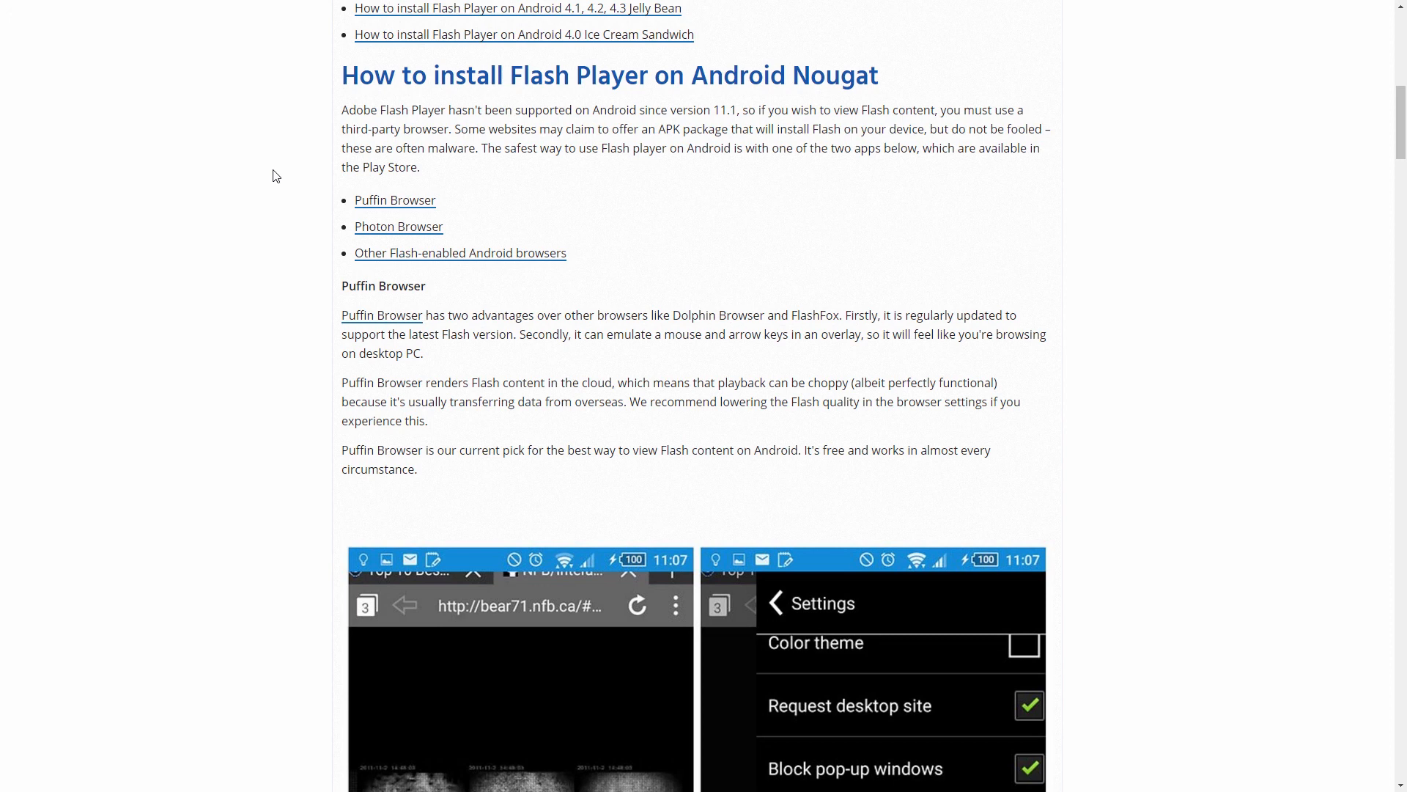
pyautogui.moveTo(286, 174)
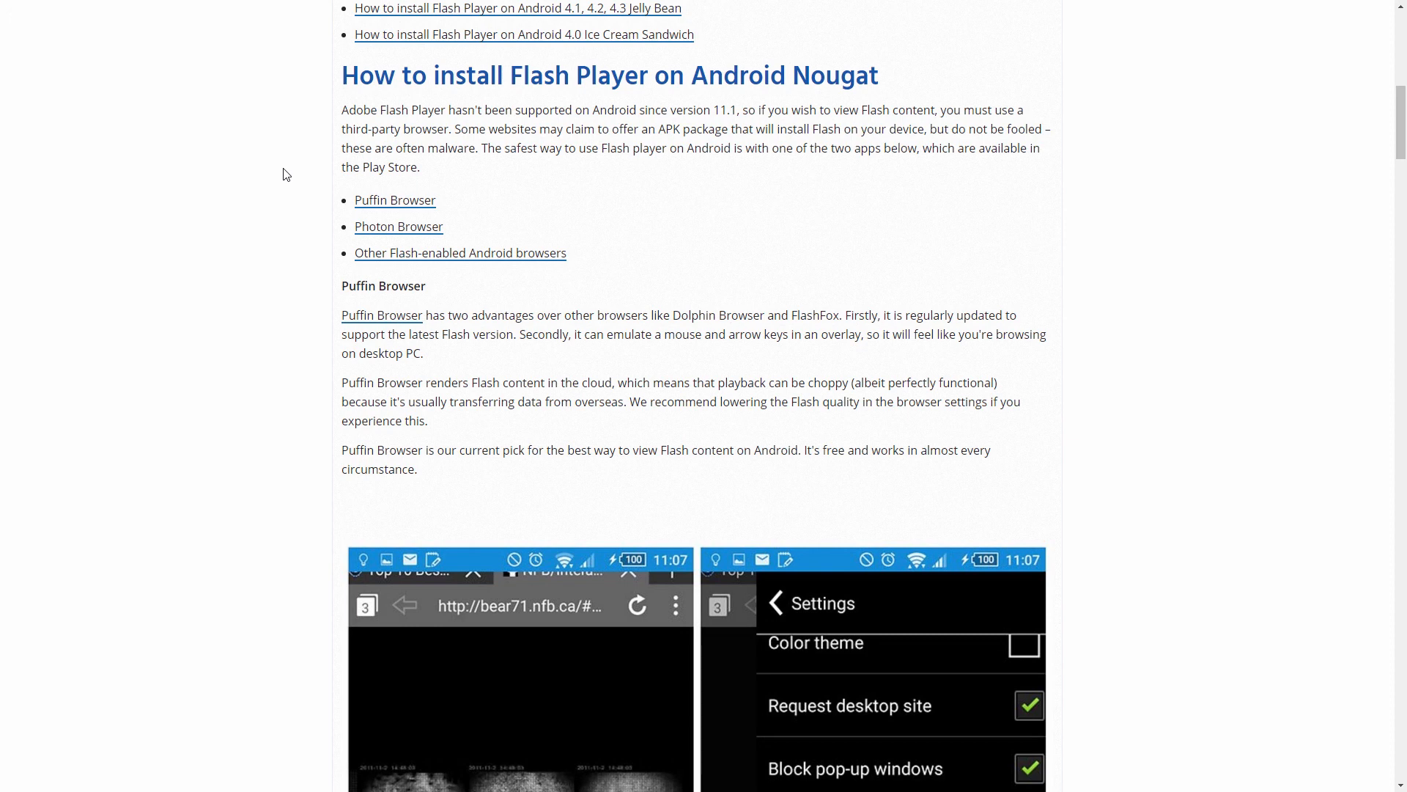
pyautogui.doubleClick(399, 225)
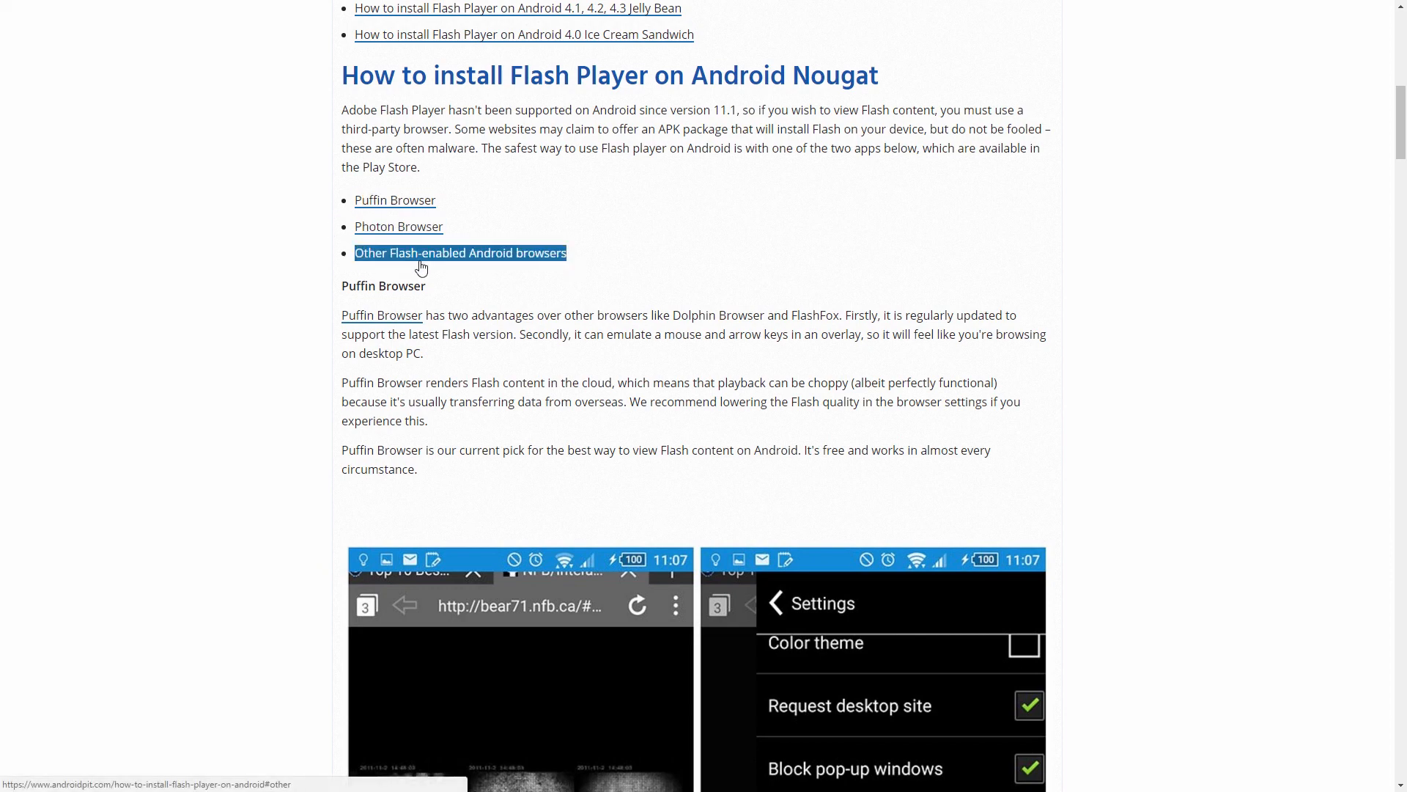
# Step: Scroll to the Puffin Browser paragraphs and its Flash loading and quality settings screenshots
pyautogui.scroll(-3)
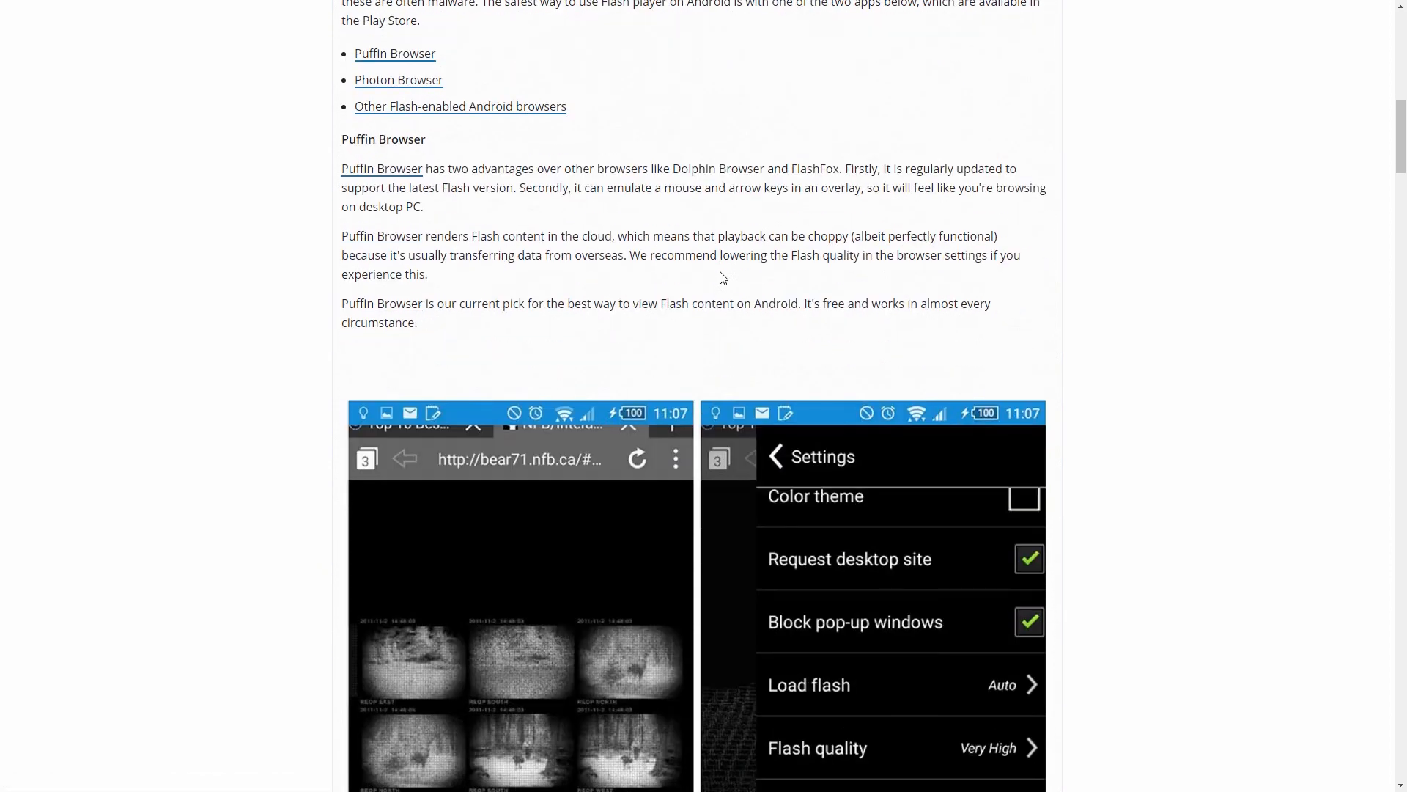
pyautogui.scroll(-3)
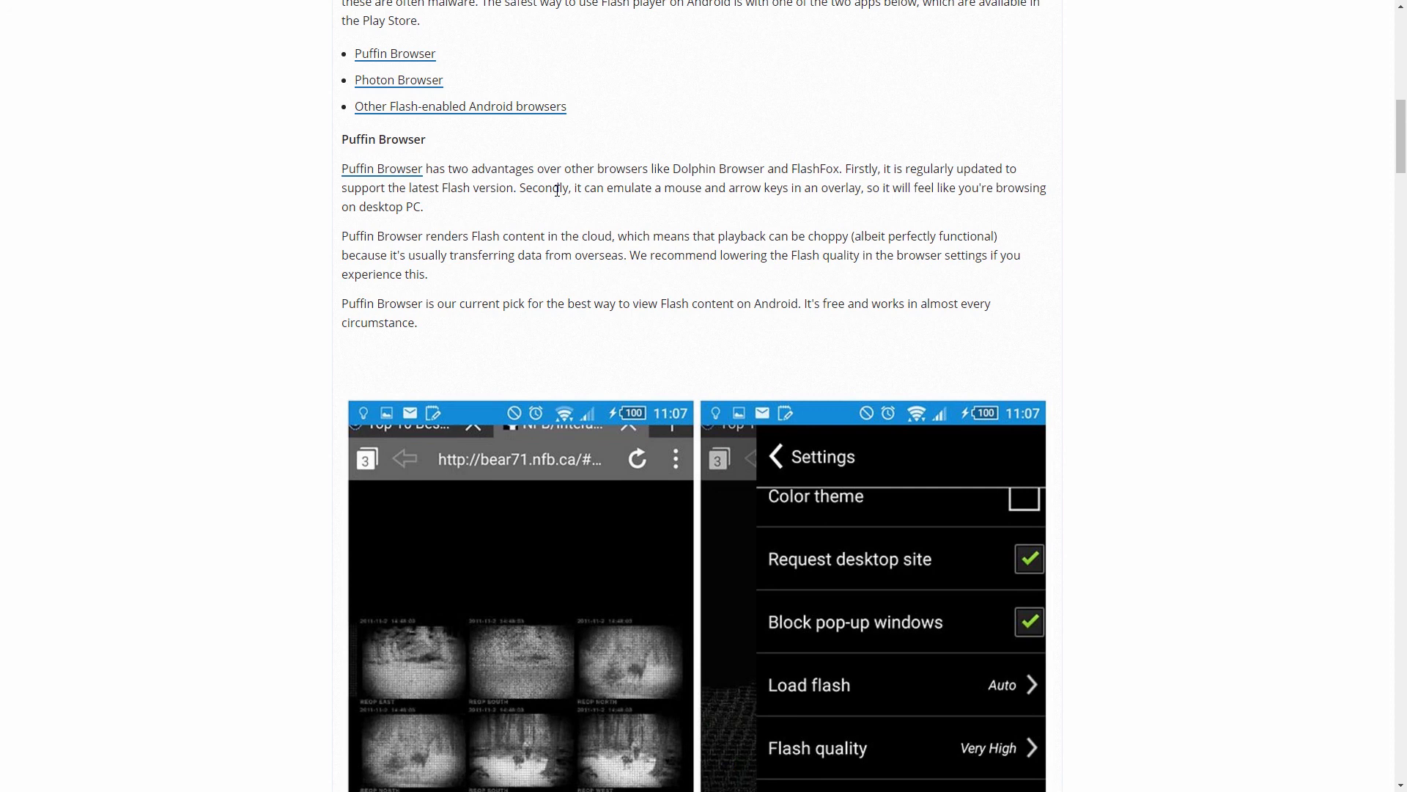
pyautogui.moveTo(637, 478)
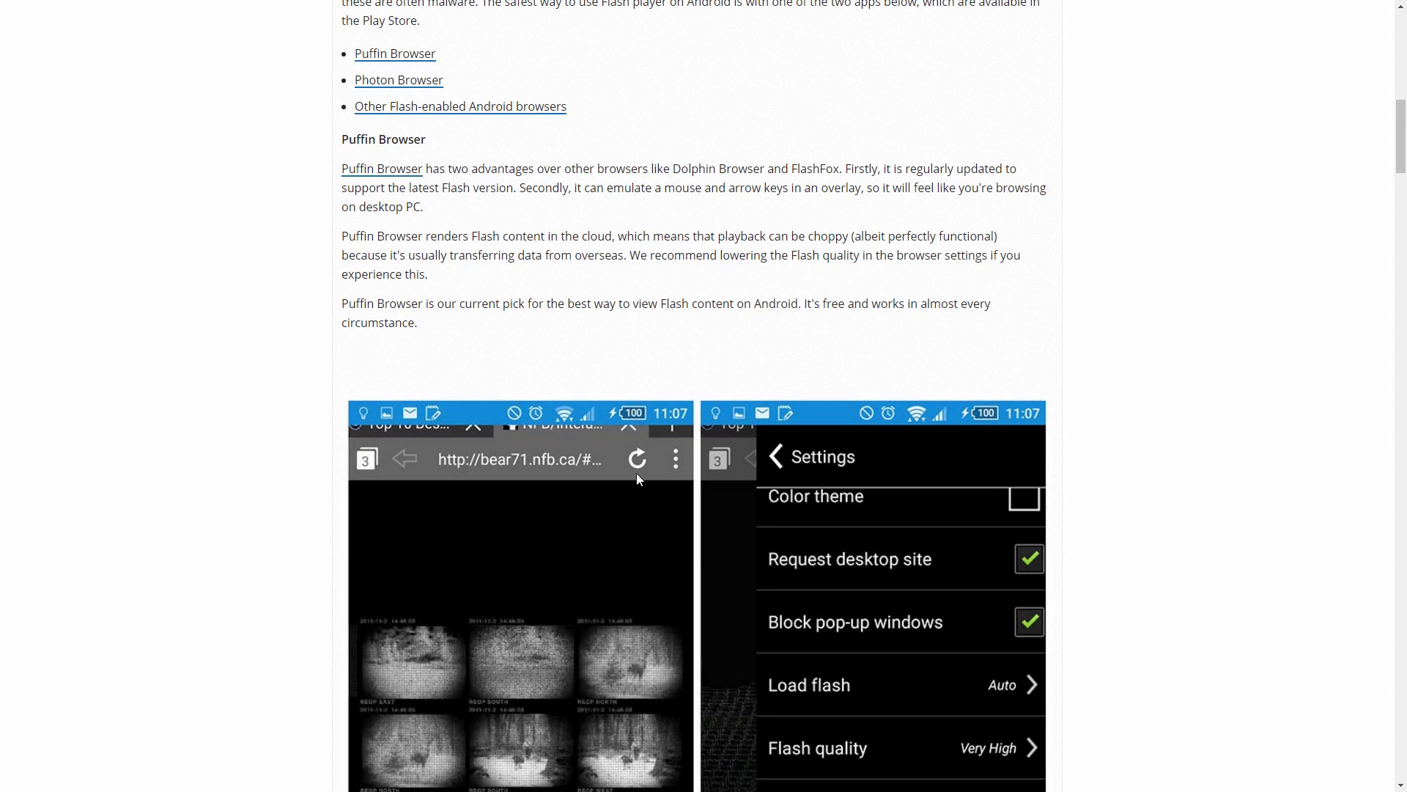
pyautogui.moveTo(566, 426)
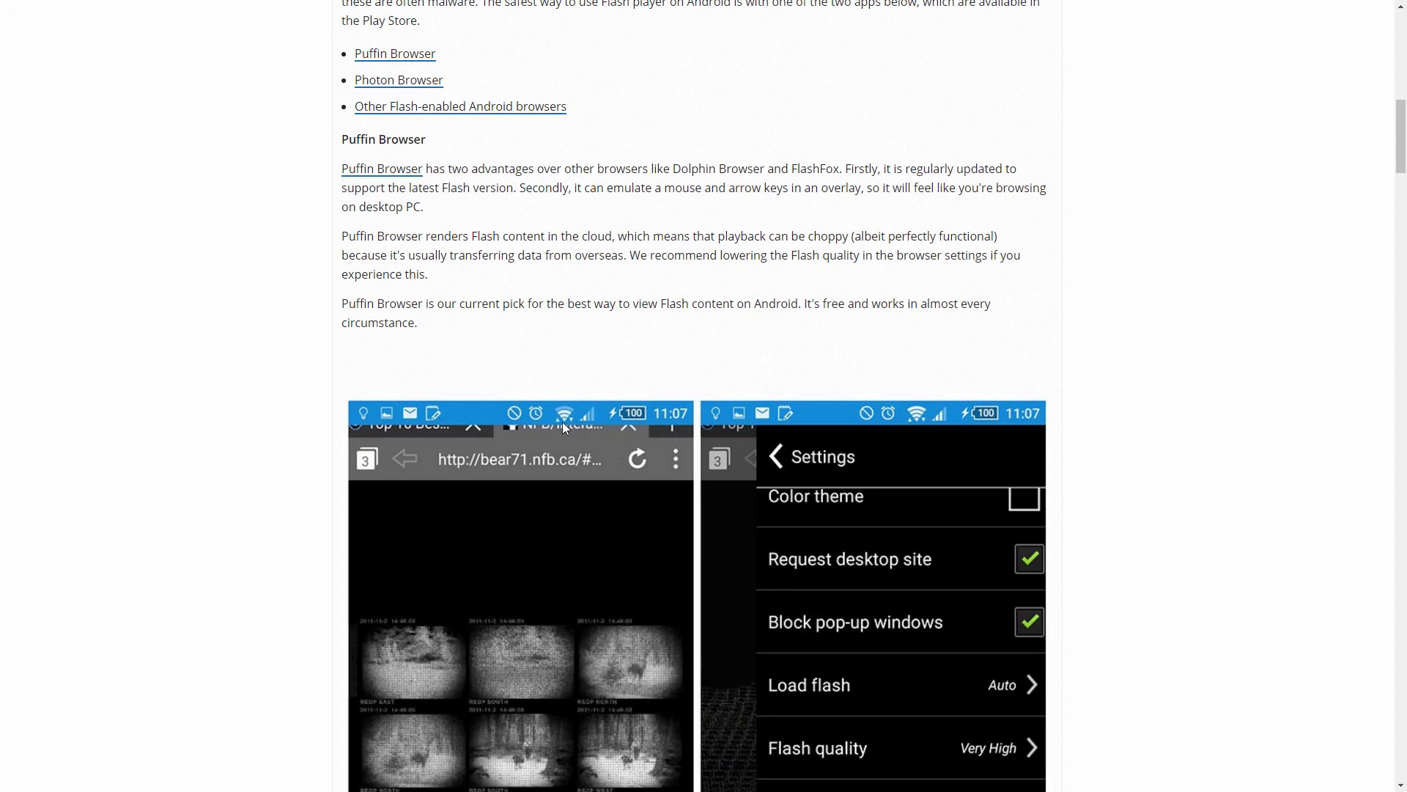
pyautogui.scroll(-3)
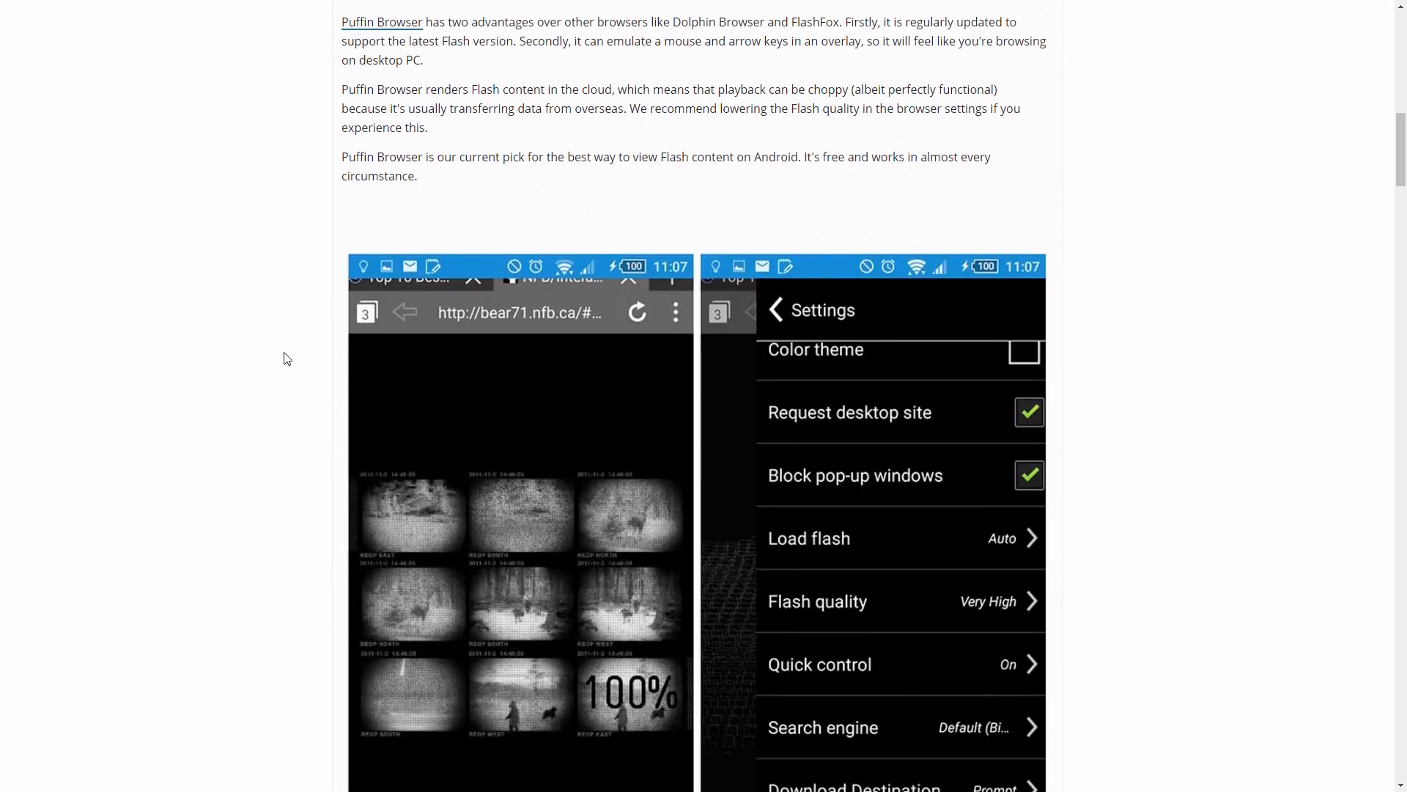
pyautogui.scroll(-3)
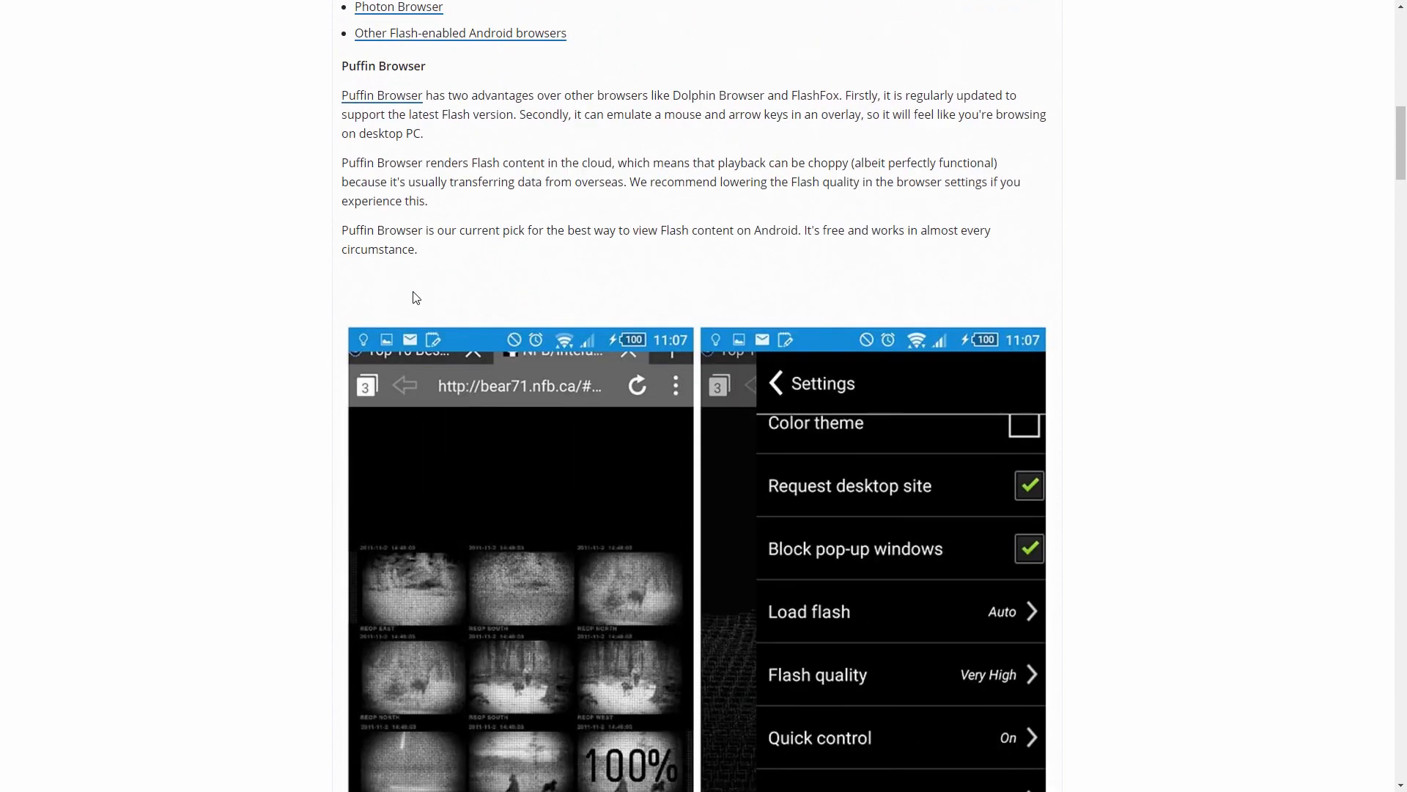
# Step: Scroll past the Photon, FlashFox and Dolphin Video recommendations to the Marshmallow, Lollipop and KitKat sections
pyautogui.scroll(-3)
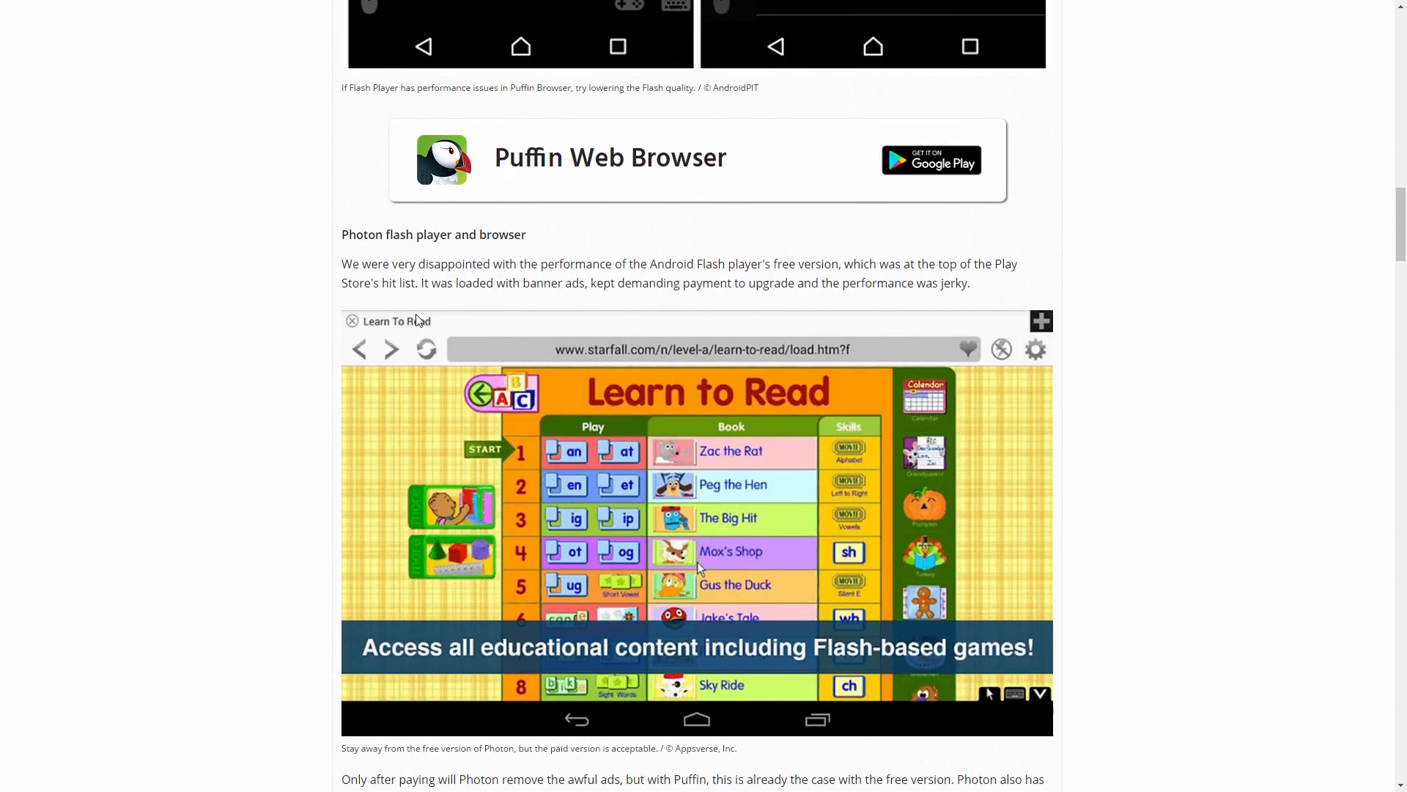
pyautogui.moveTo(495, 173)
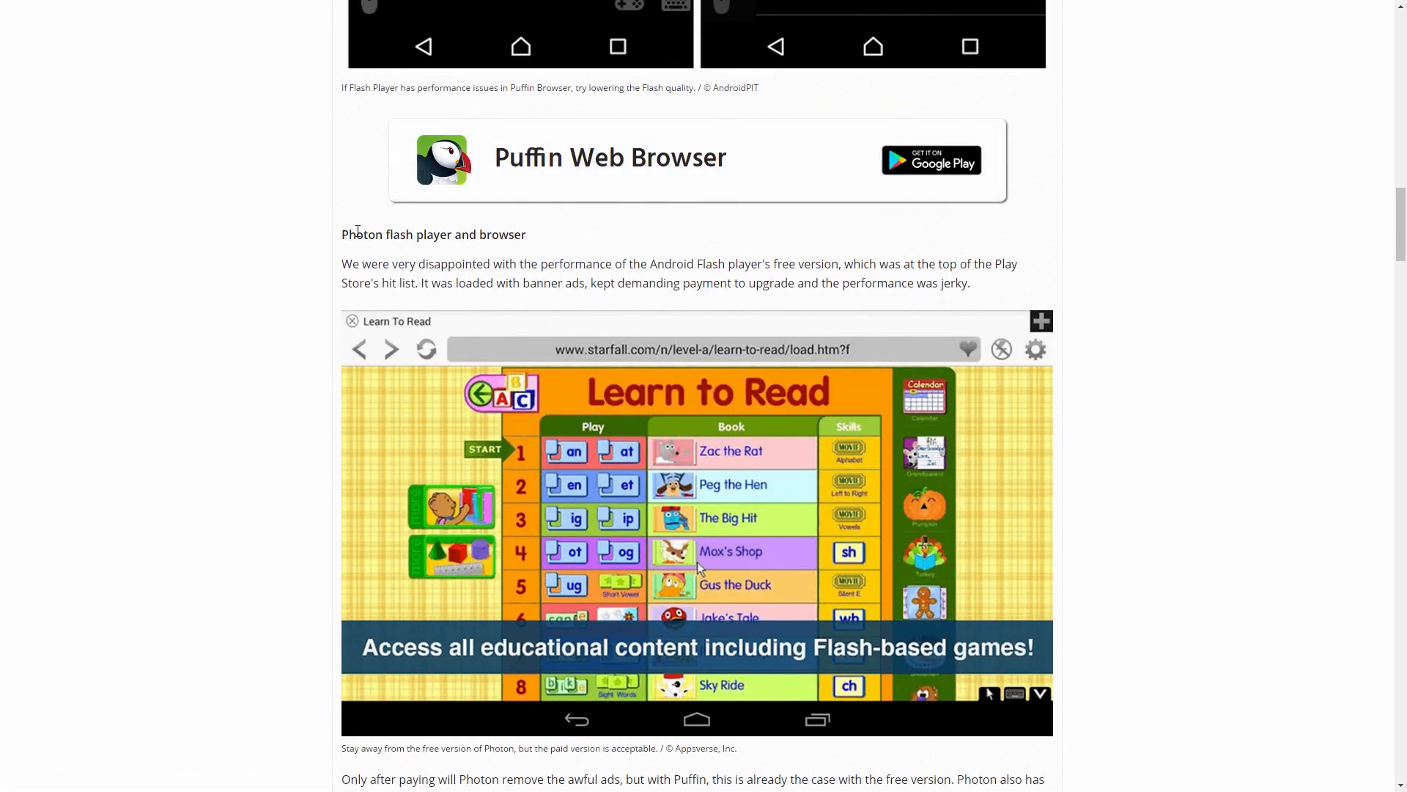
pyautogui.scroll(-3)
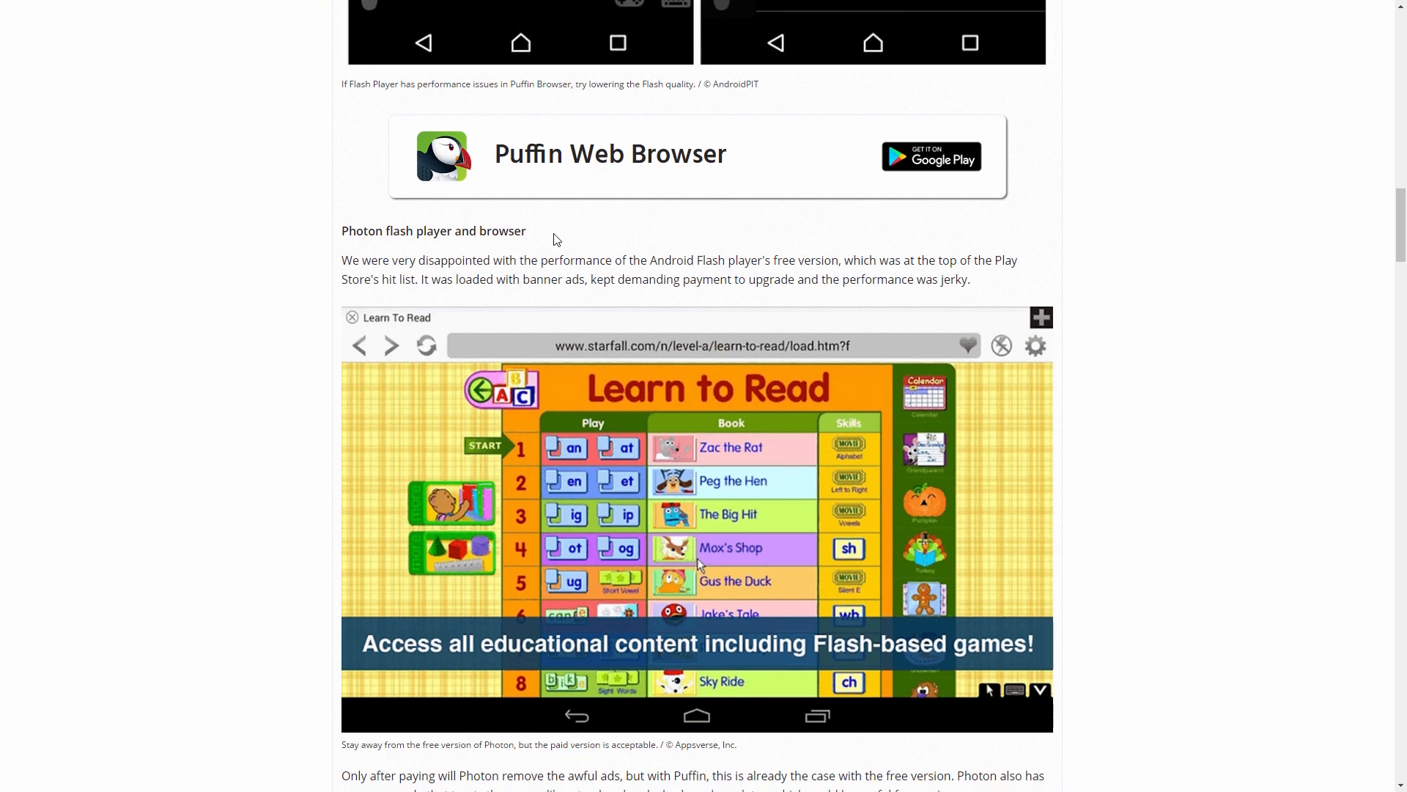
pyautogui.scroll(-3)
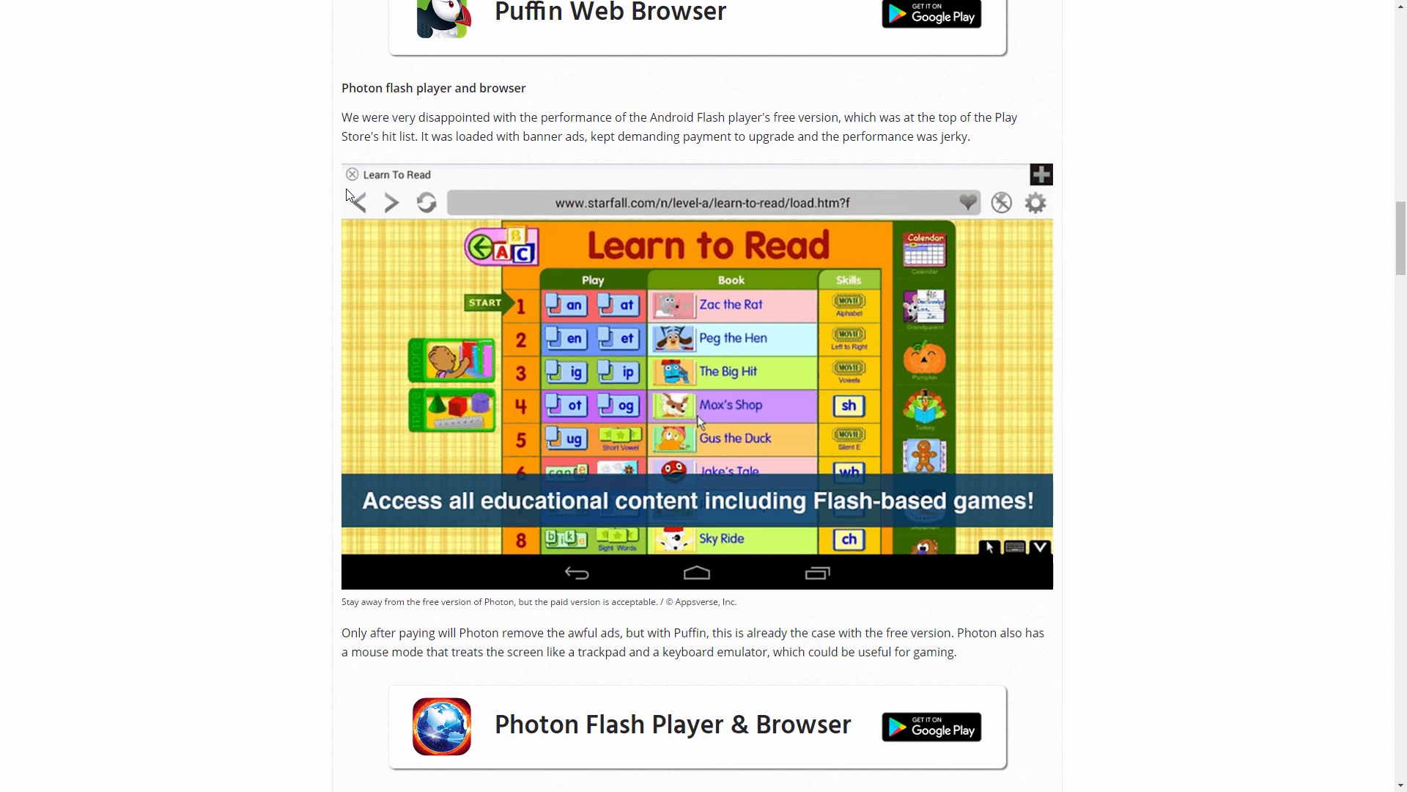
pyautogui.moveTo(278, 59)
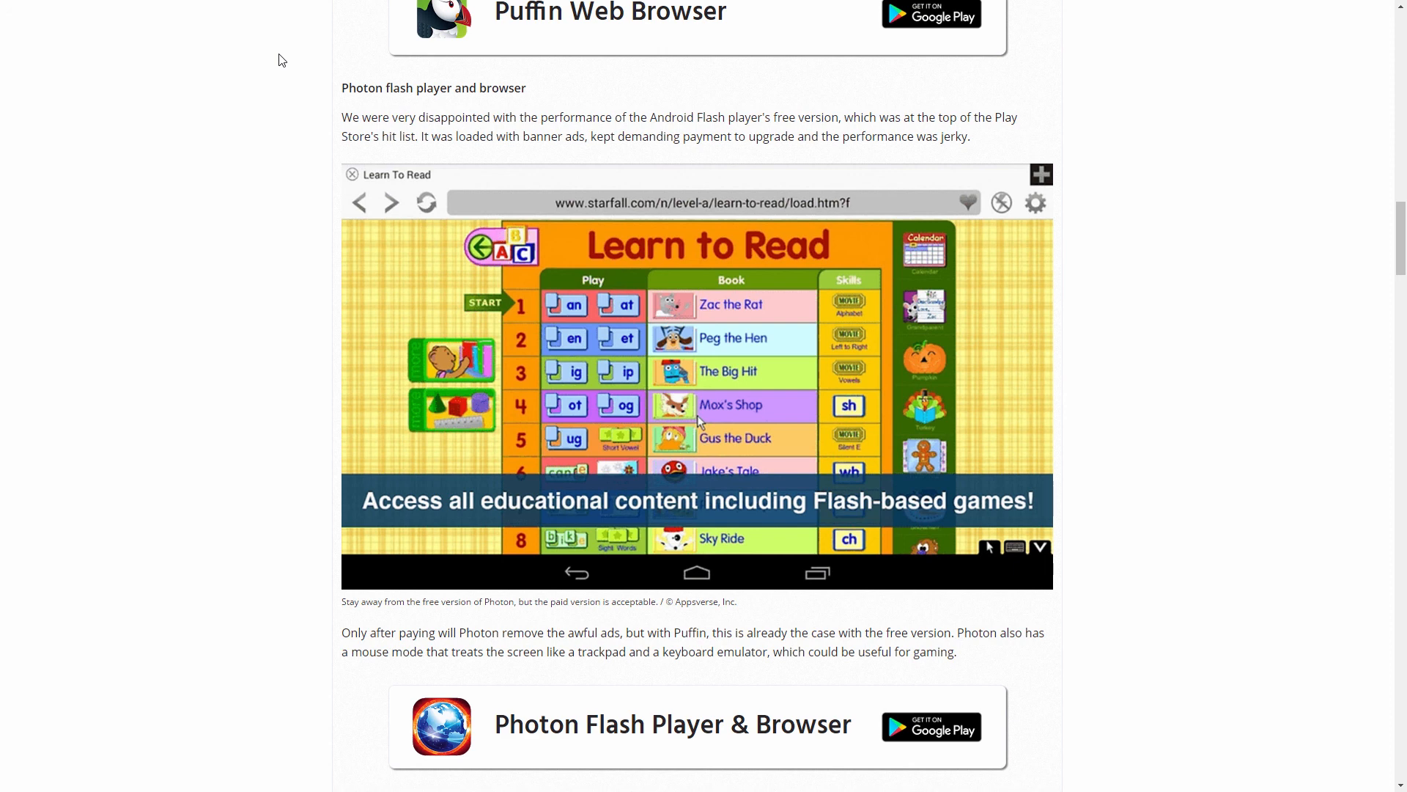
pyautogui.moveTo(671, 181)
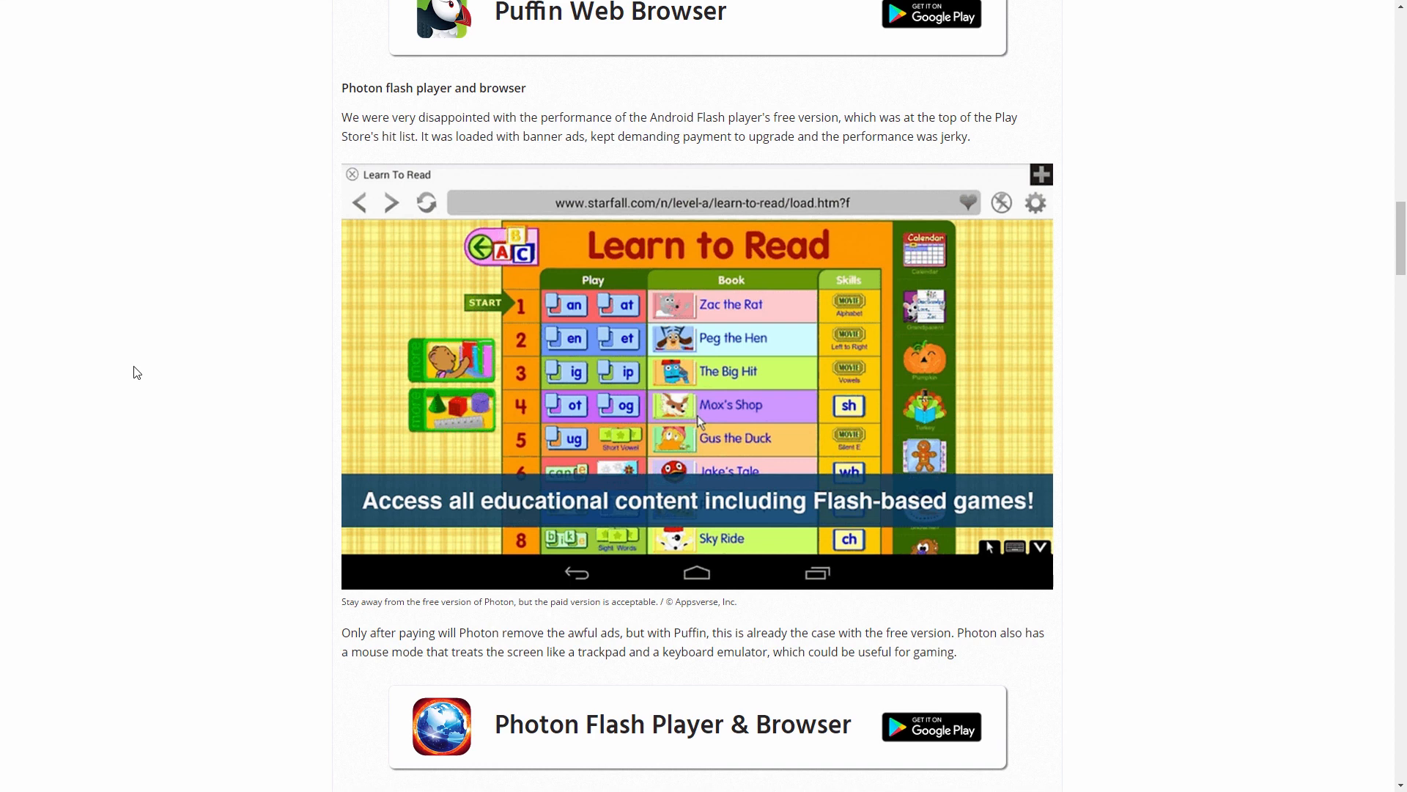
pyautogui.scroll(-3)
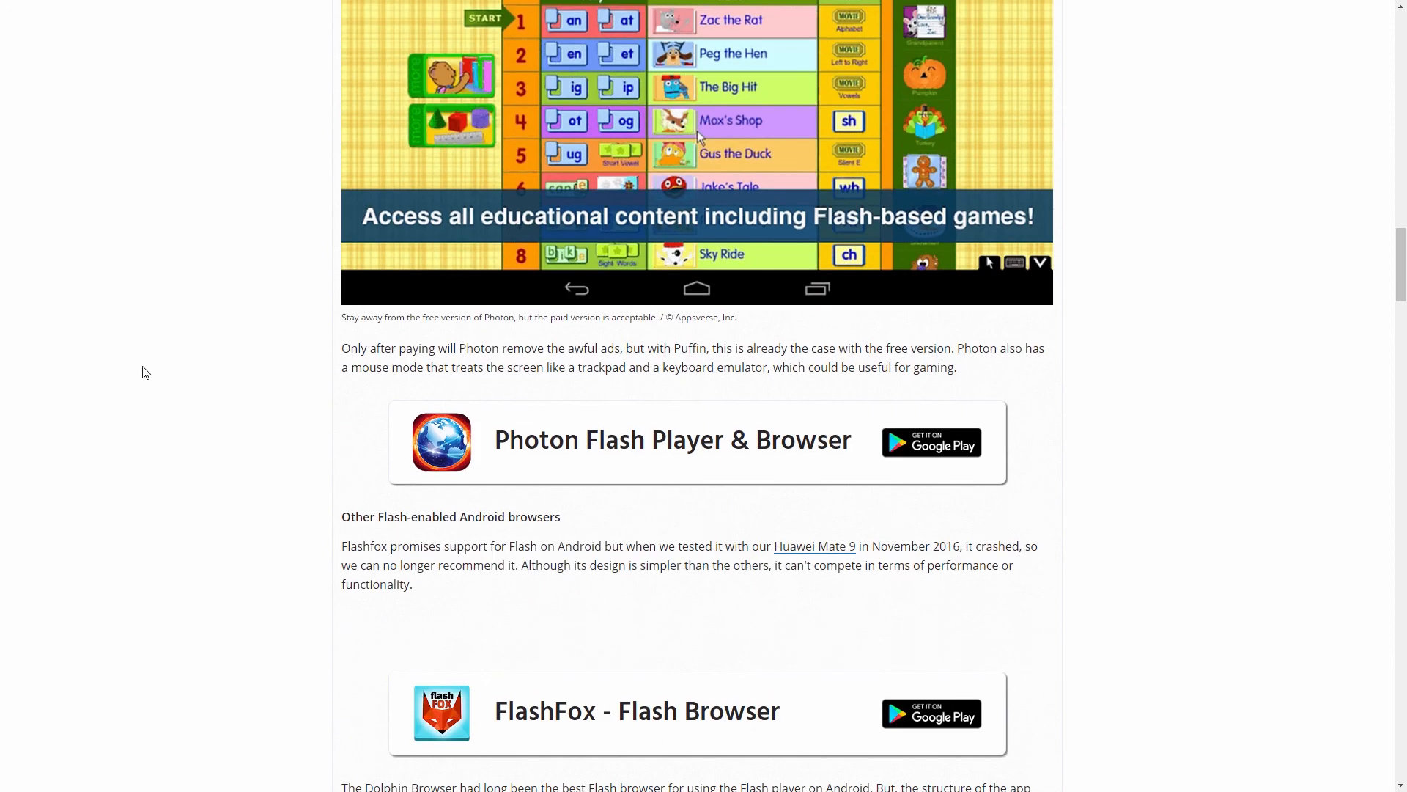
pyautogui.scroll(-3)
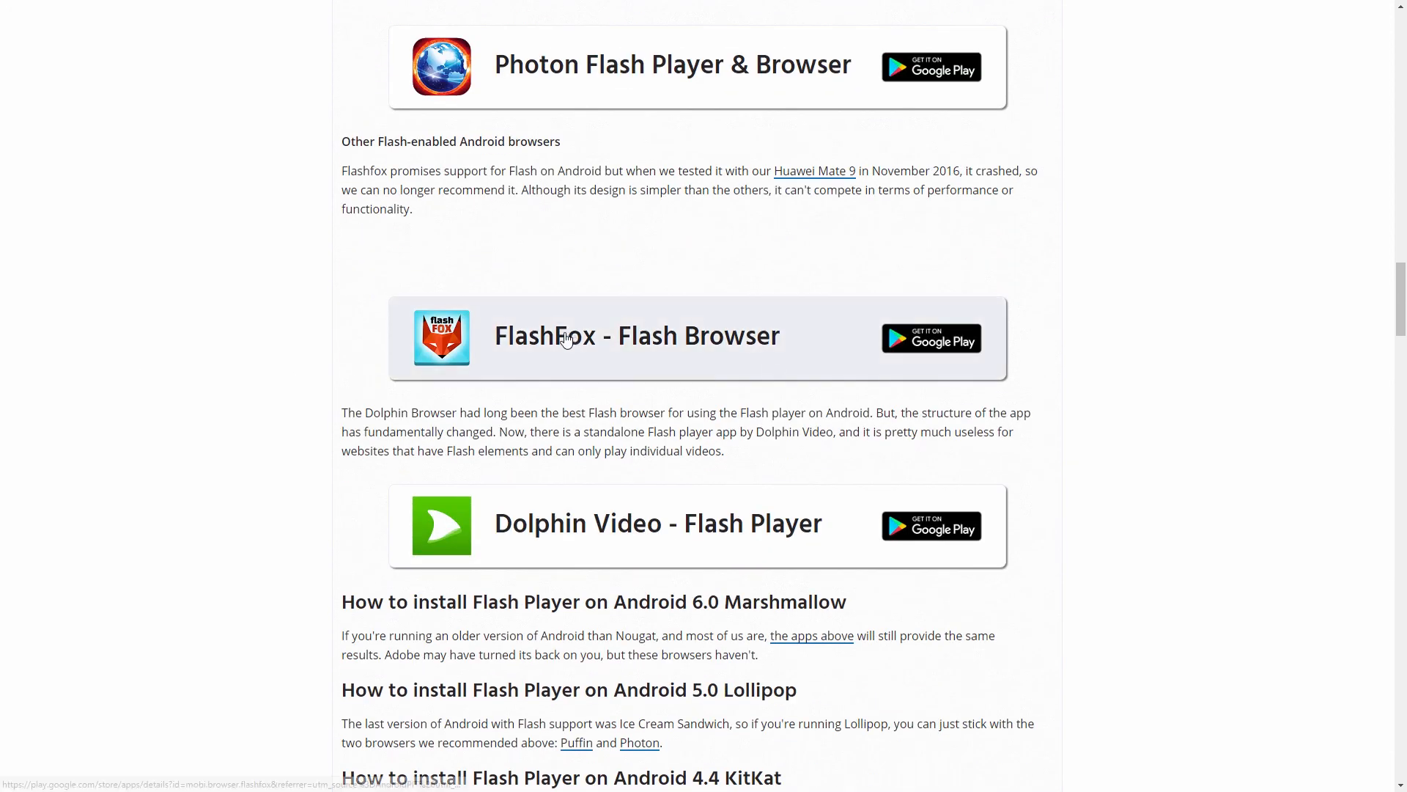
pyautogui.scroll(-3)
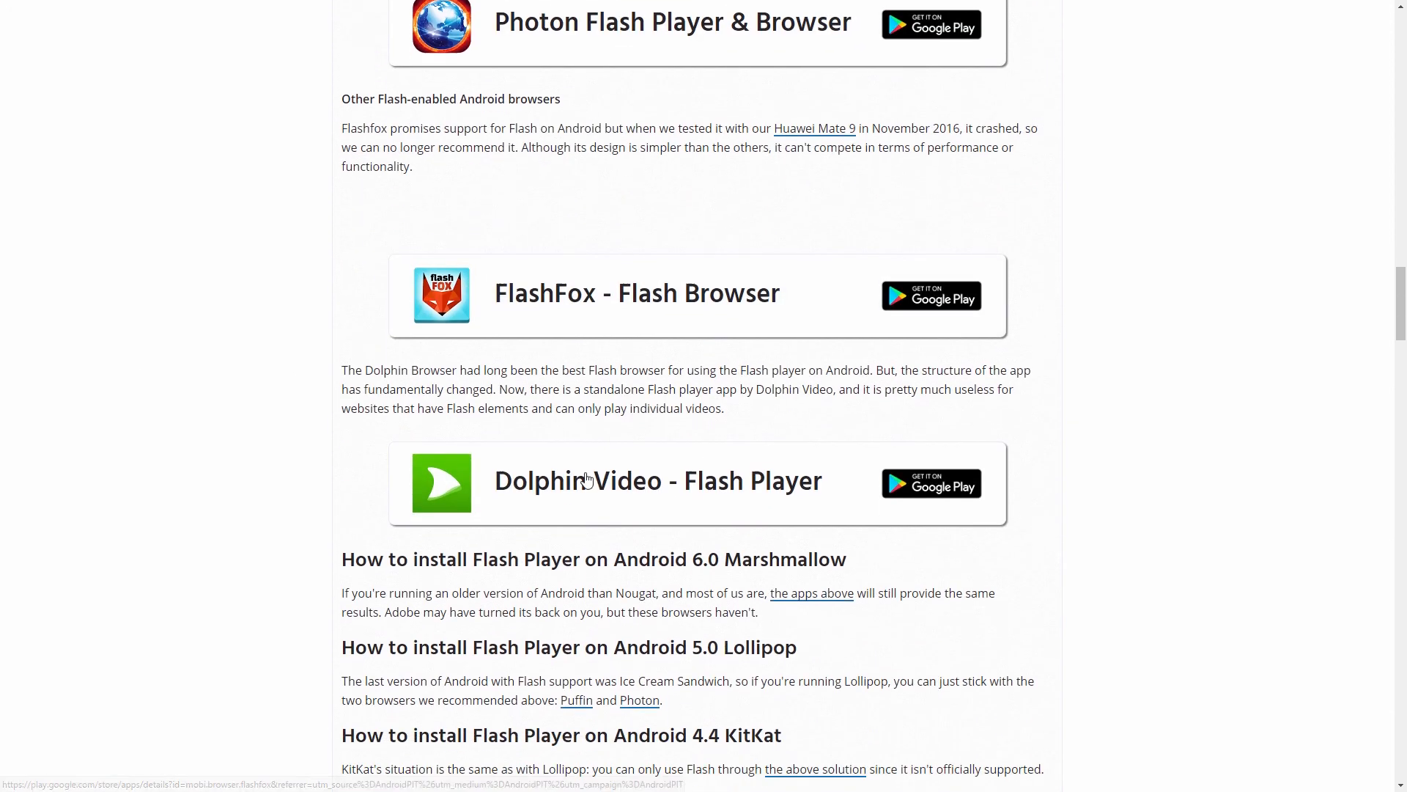
pyautogui.scroll(-3)
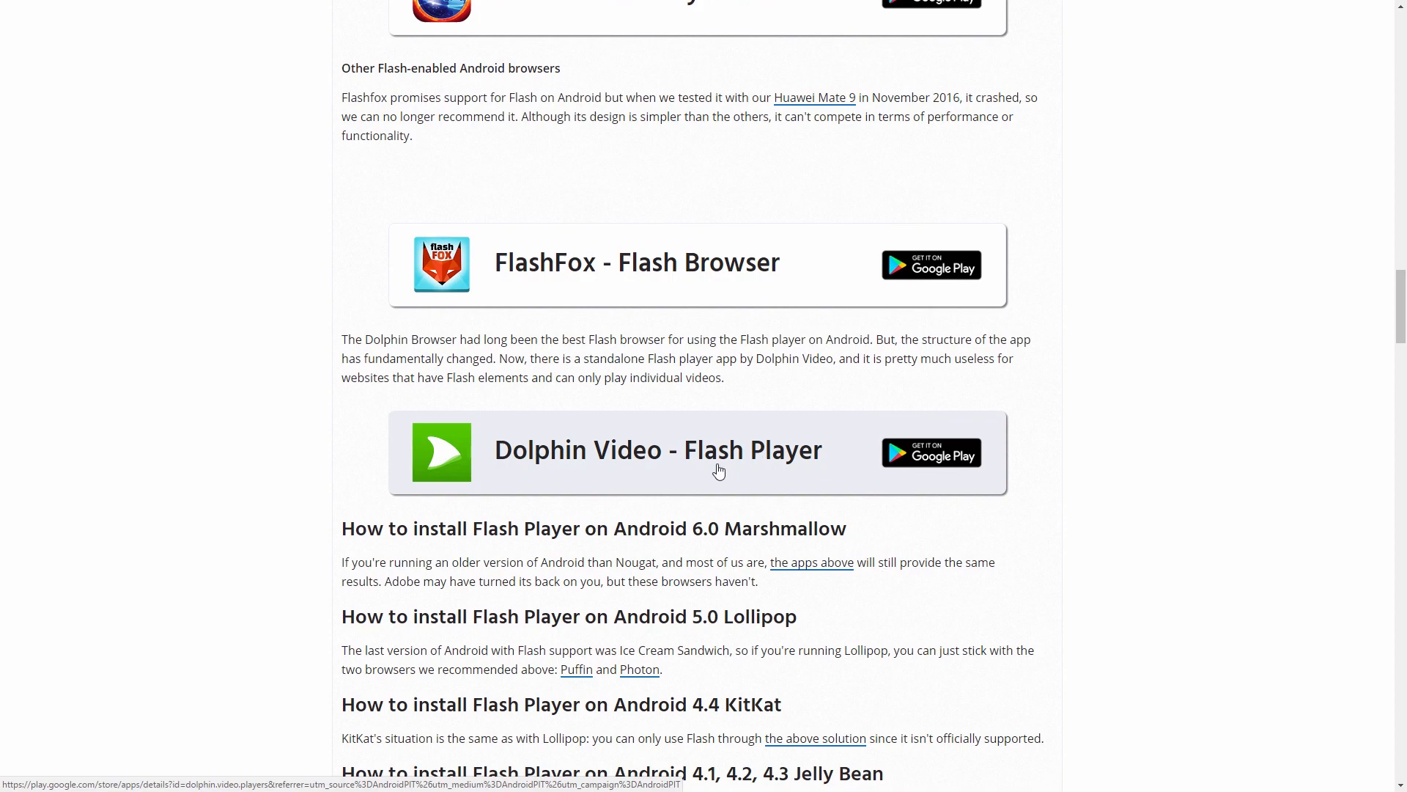